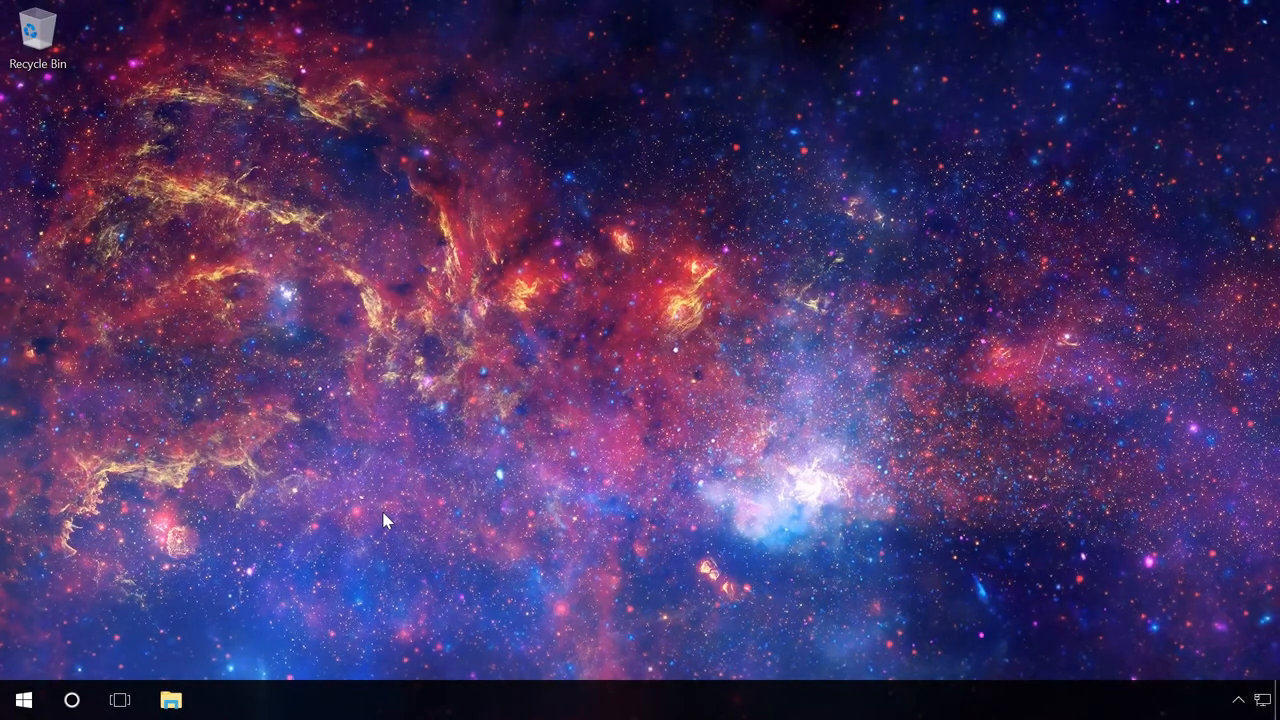
pyautogui.moveTo(112, 624)
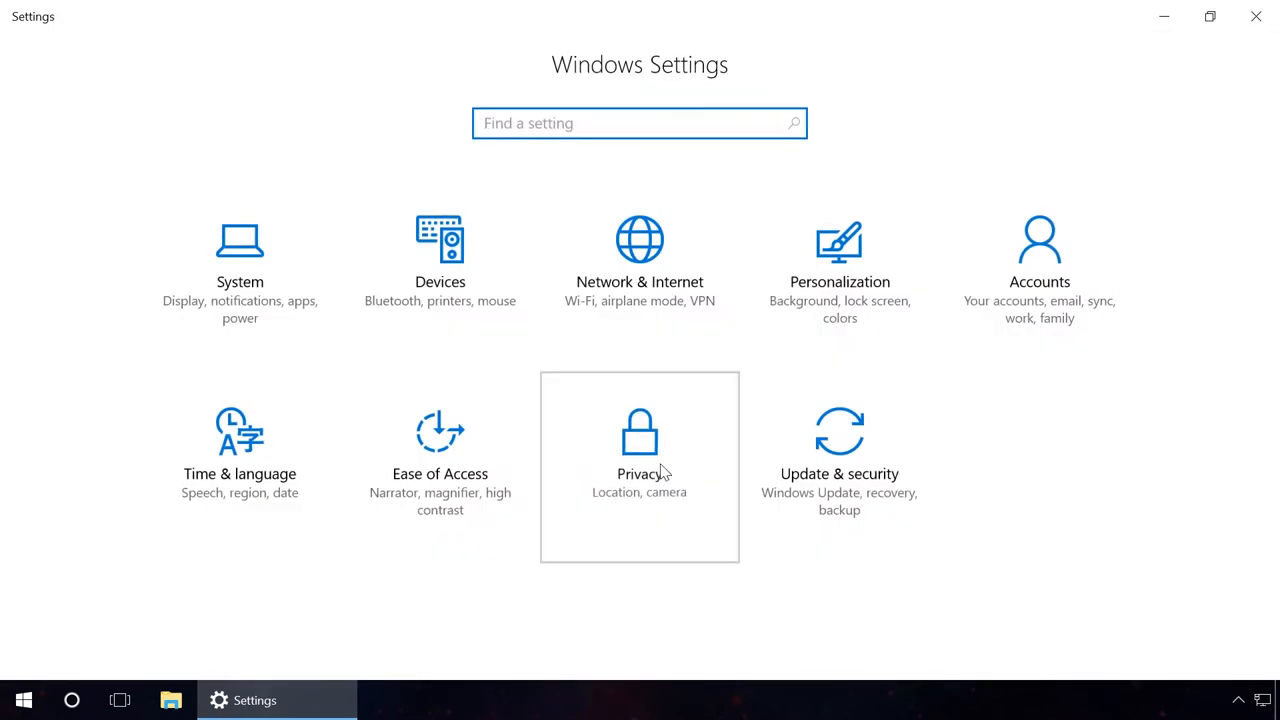
# In Privacy General, turn off the advertising ID and SmartScreen checks for Store apps.
pyautogui.click(640, 450)
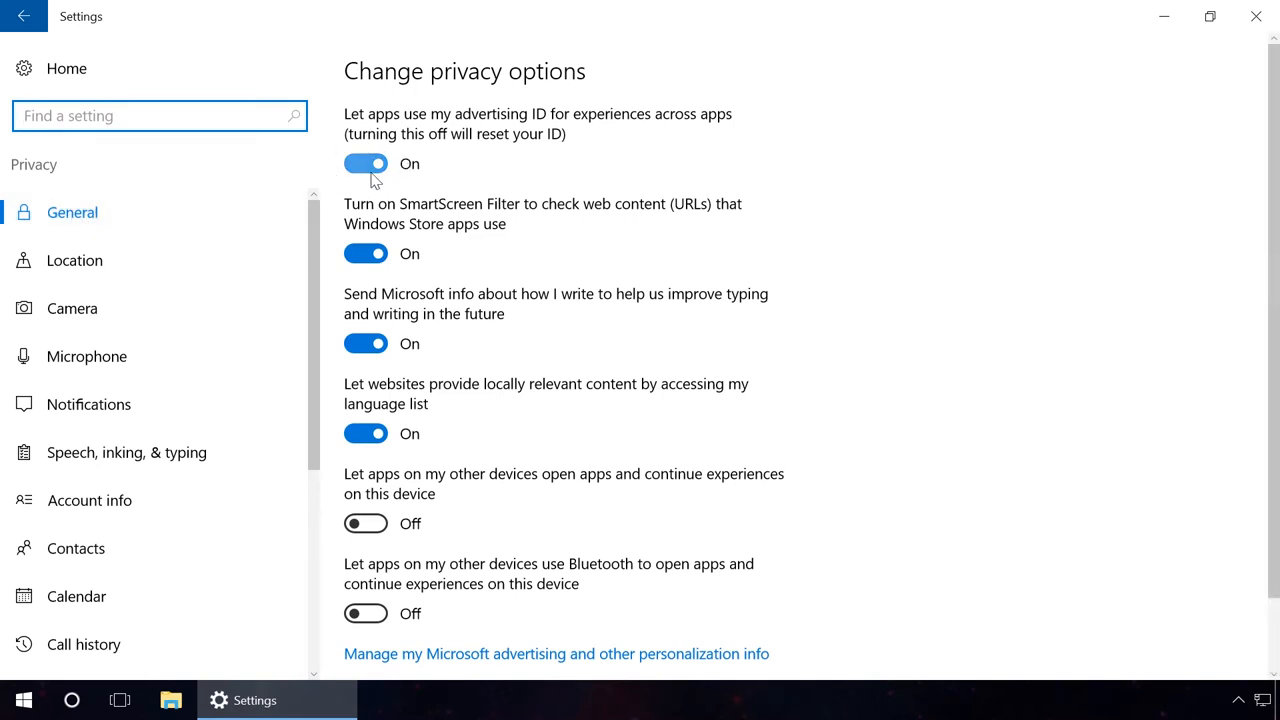
pyautogui.click(366, 164)
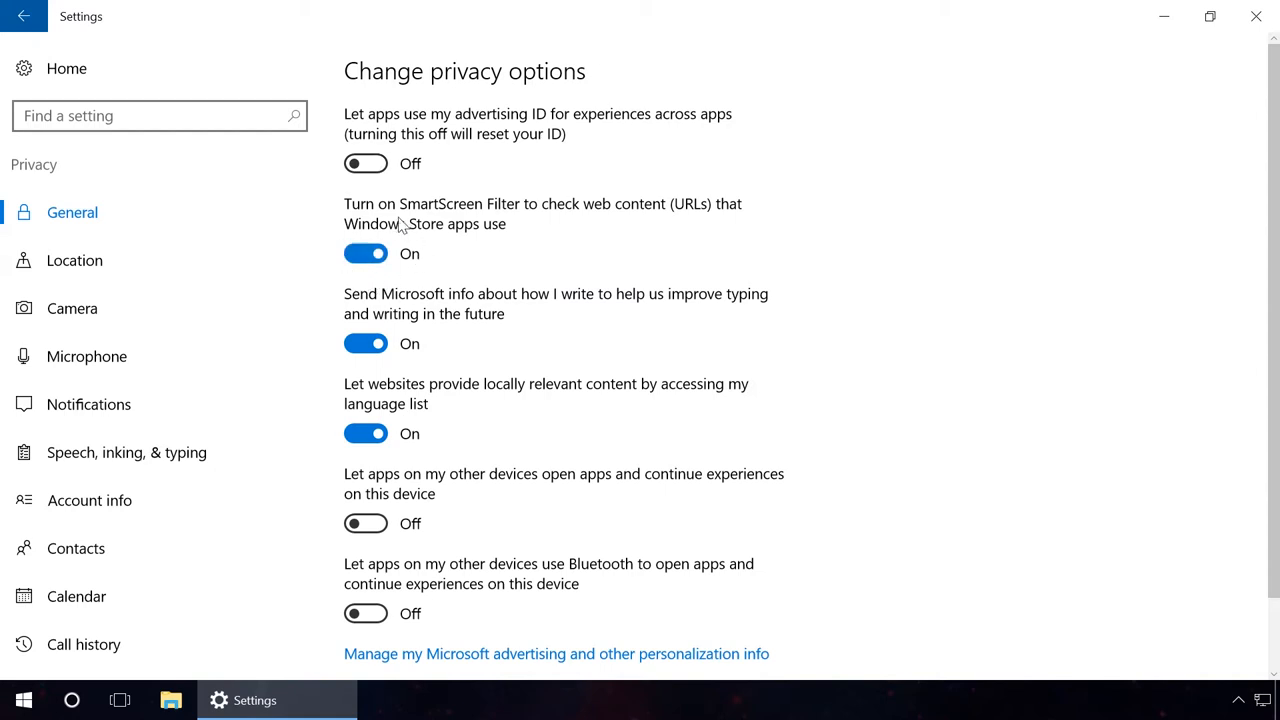
pyautogui.click(366, 252)
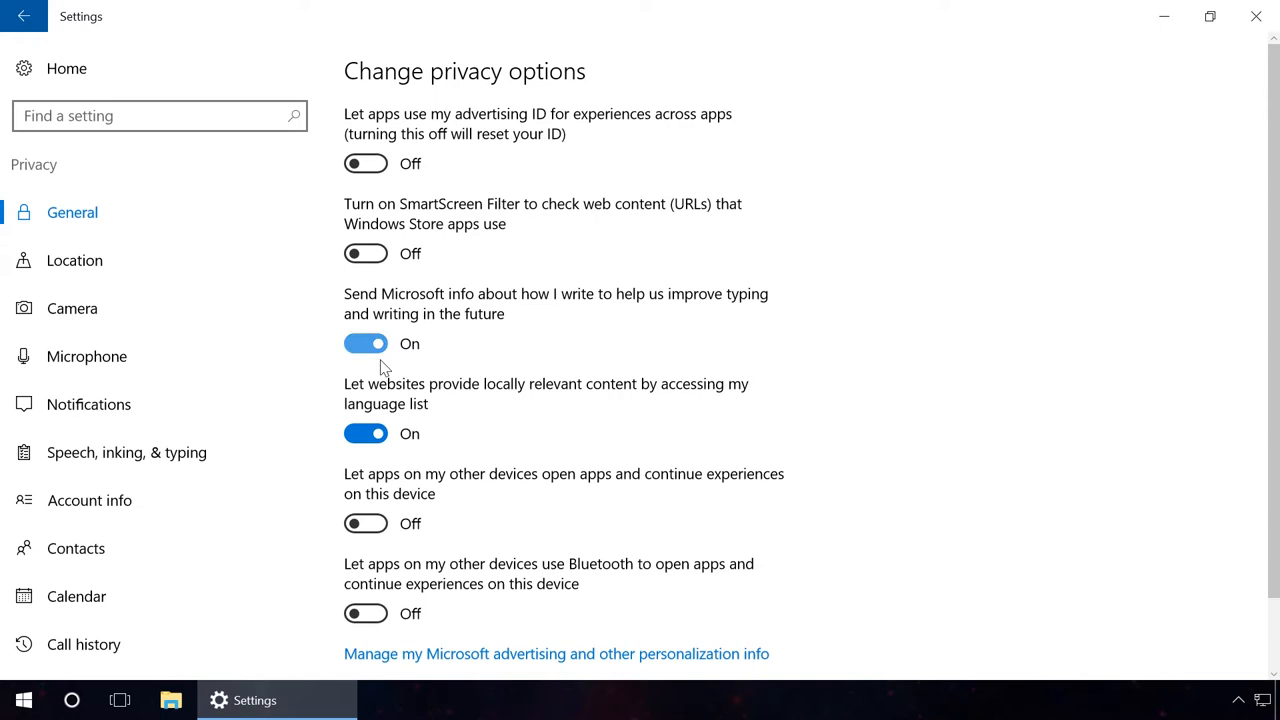
# Turn off typing feedback to Microsoft and language-list sharing, then move to Location privacy.
pyautogui.click(366, 344)
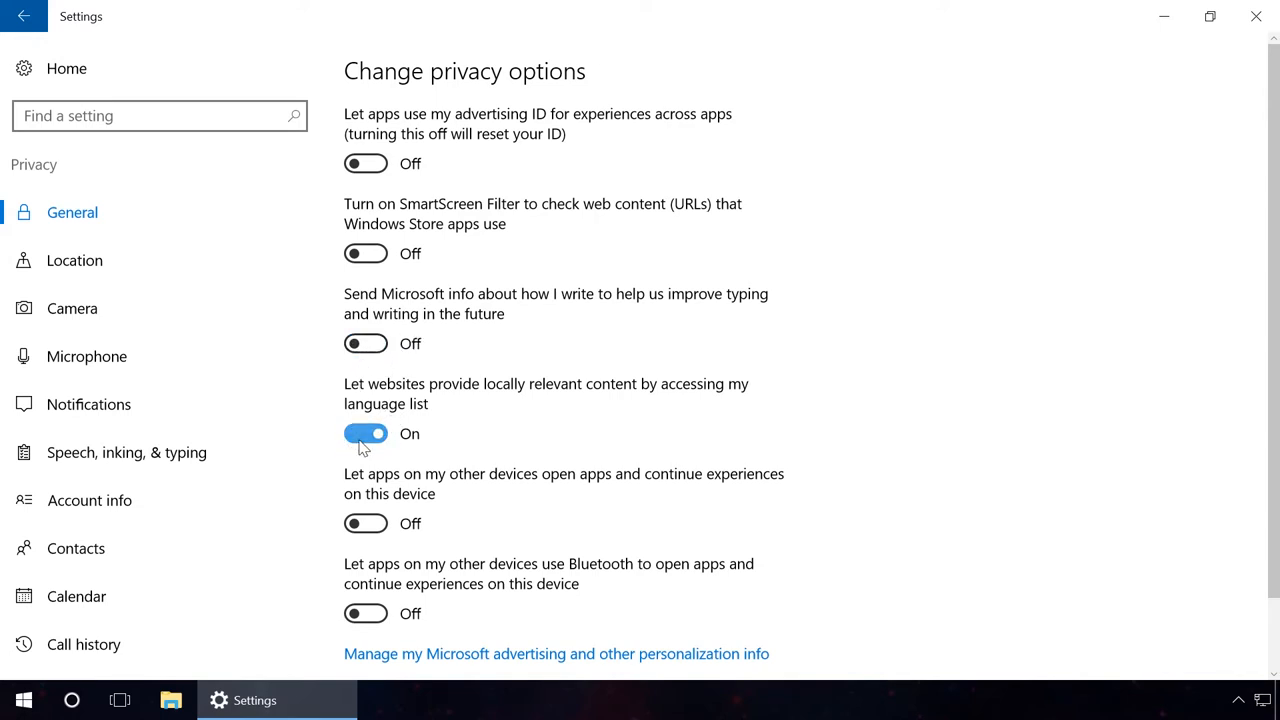
pyautogui.click(366, 432)
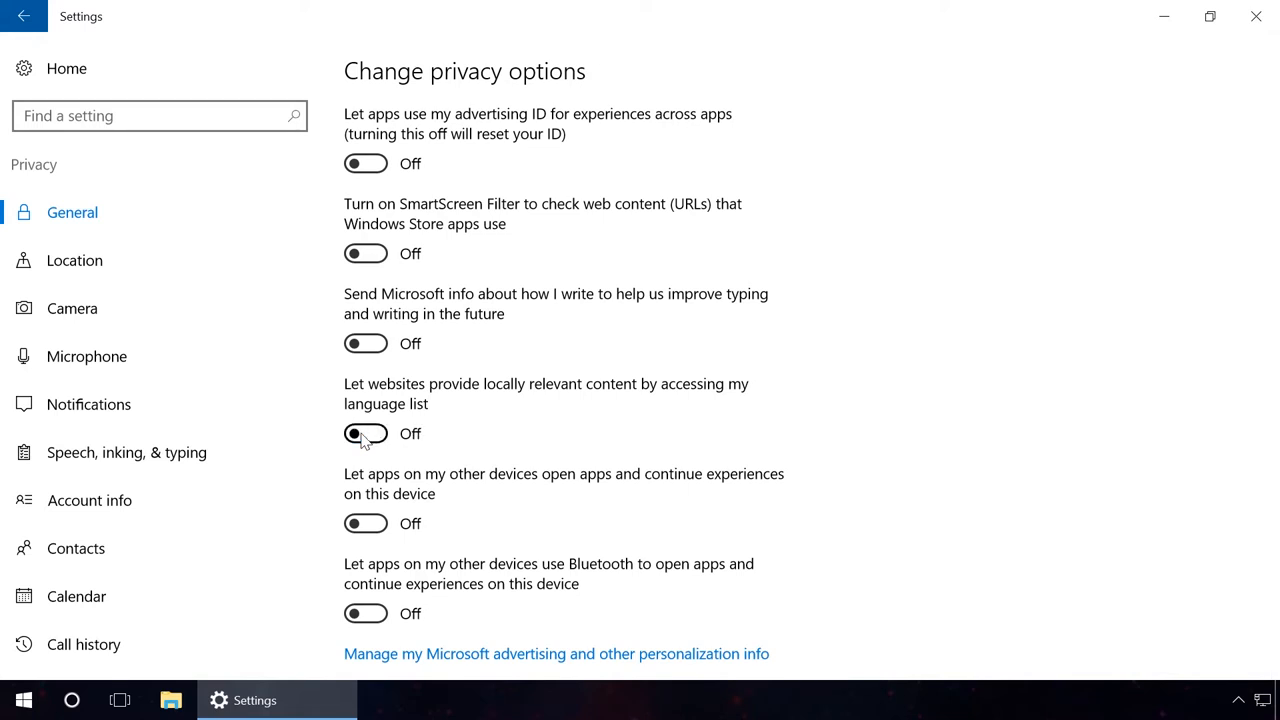
pyautogui.click(74, 260)
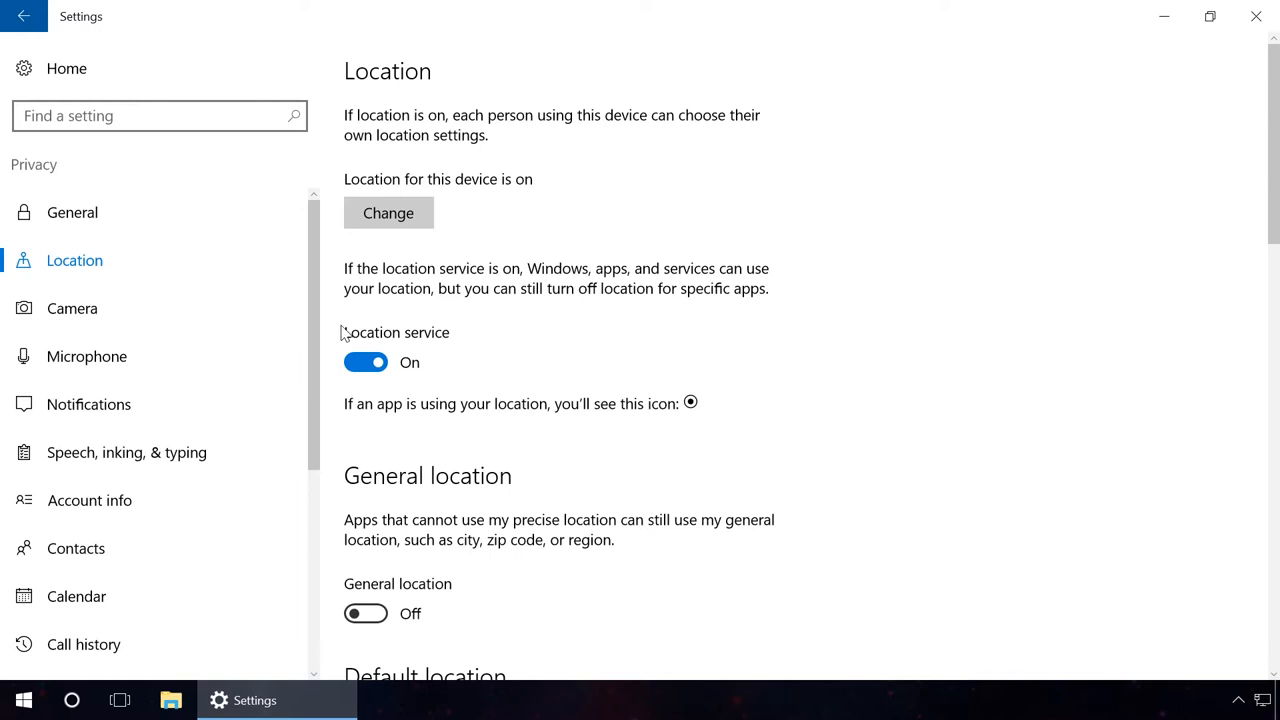
# Toggle the location service off and back on, leaving it enabled.
pyautogui.click(364, 362)
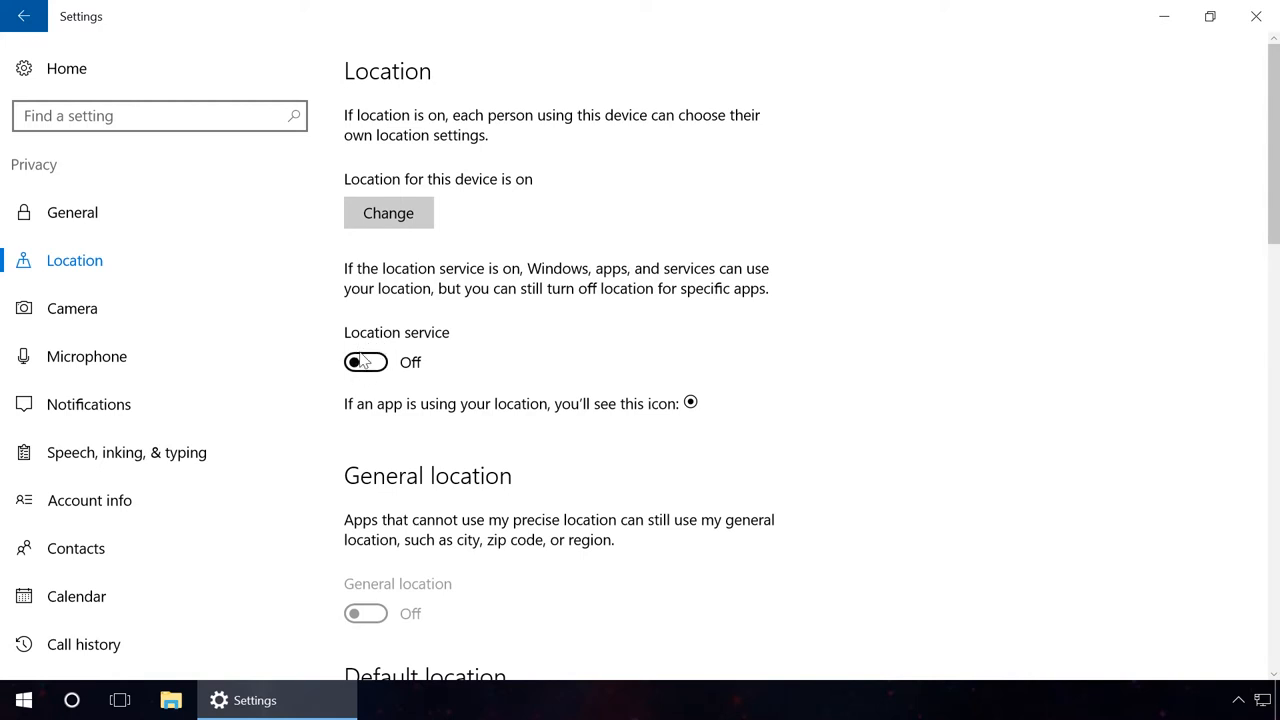
pyautogui.click(364, 362)
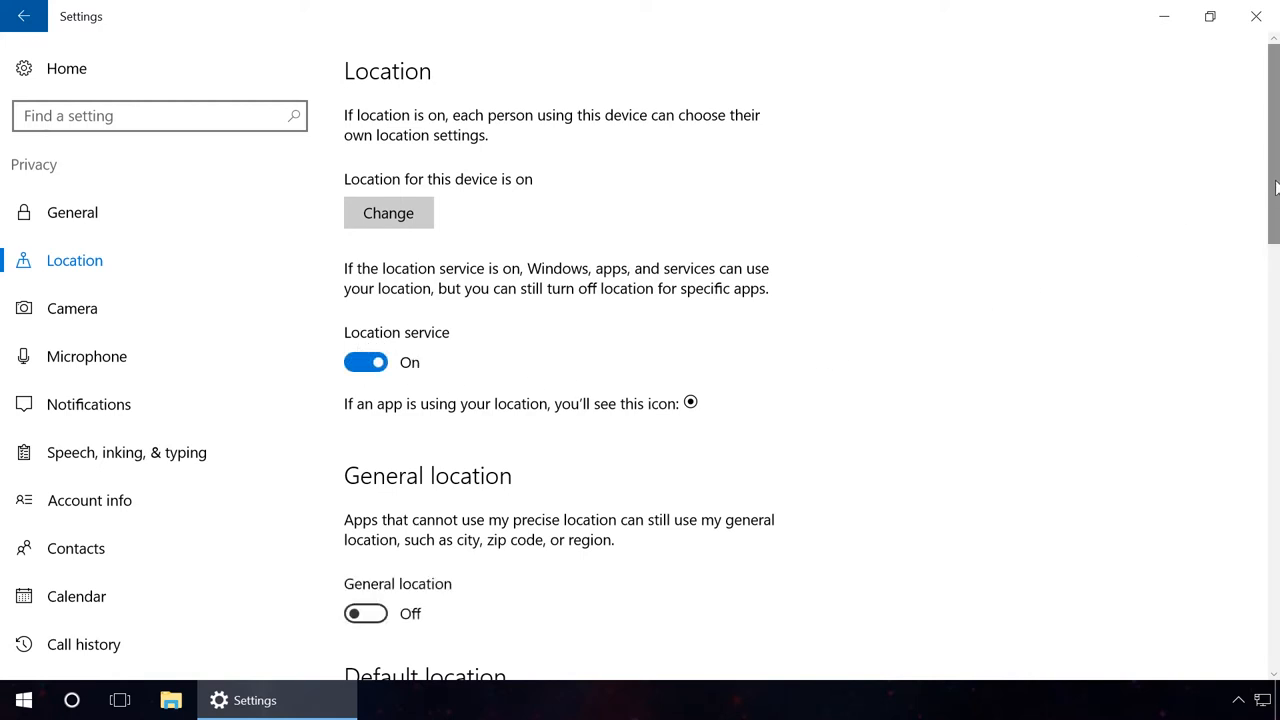
pyautogui.scroll(-3)
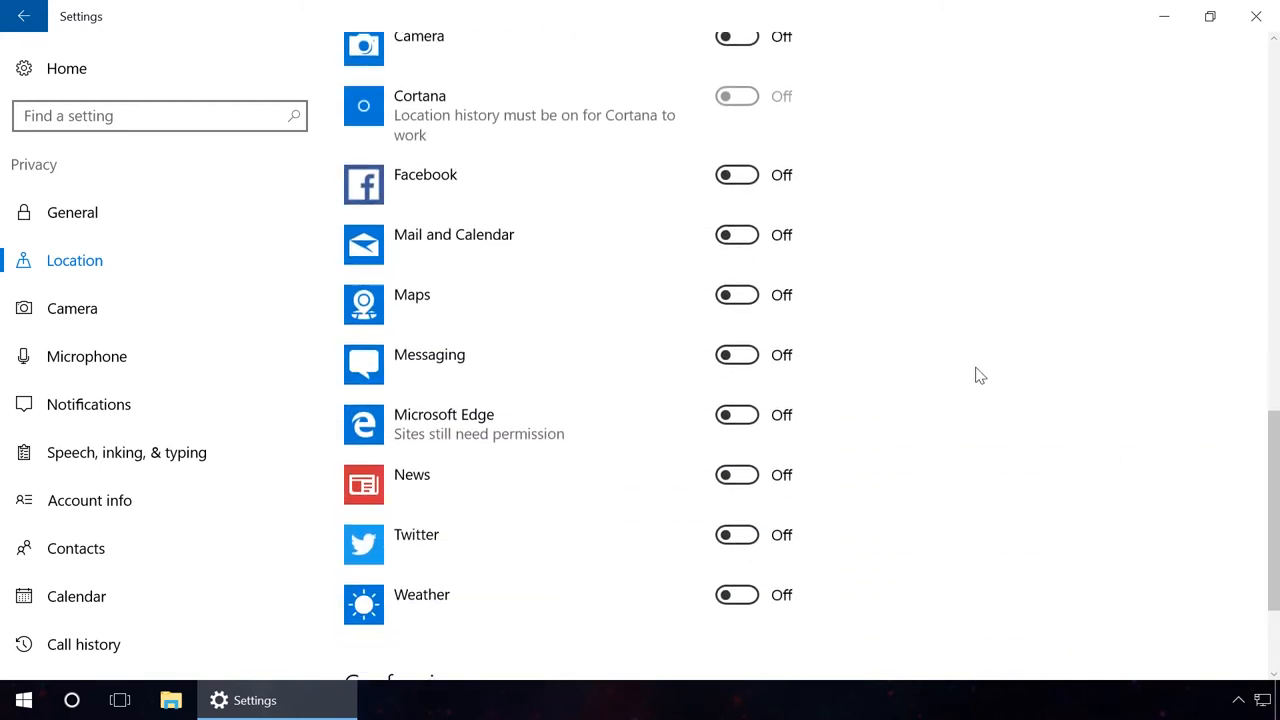
# Allow Facebook and Twitter to use location, then move to Camera privacy.
pyautogui.click(736, 176)
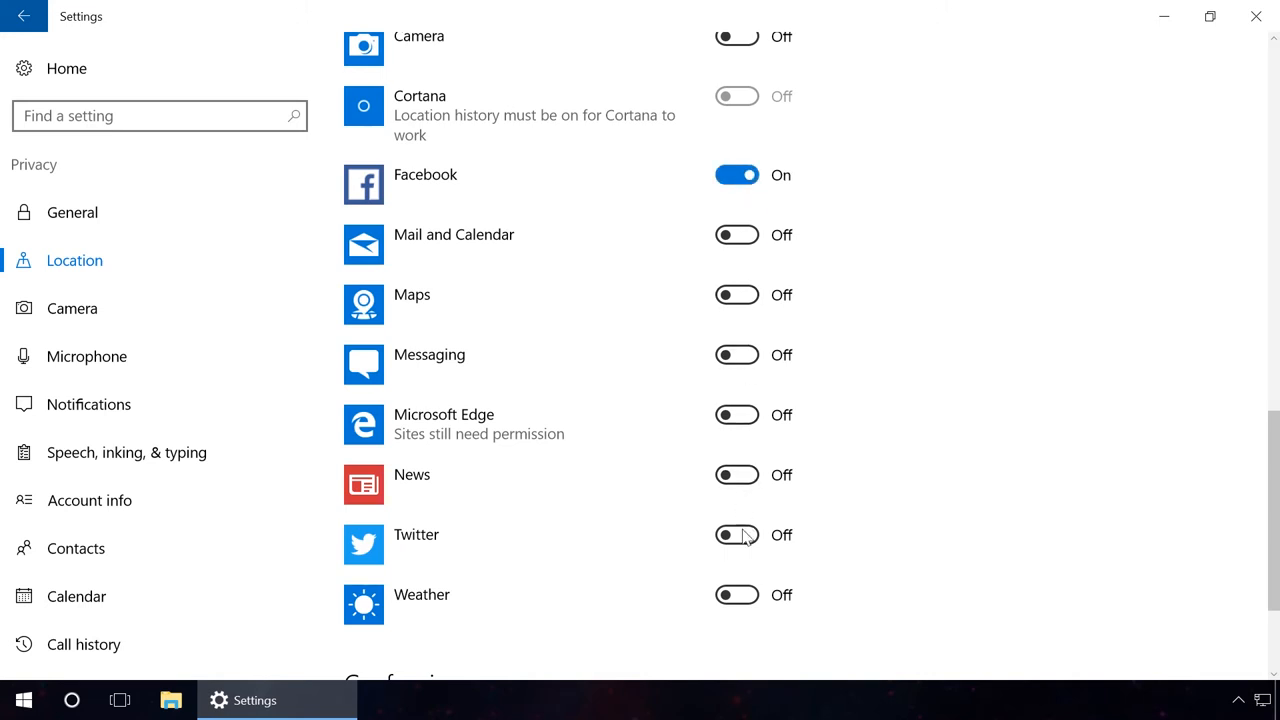
pyautogui.click(736, 536)
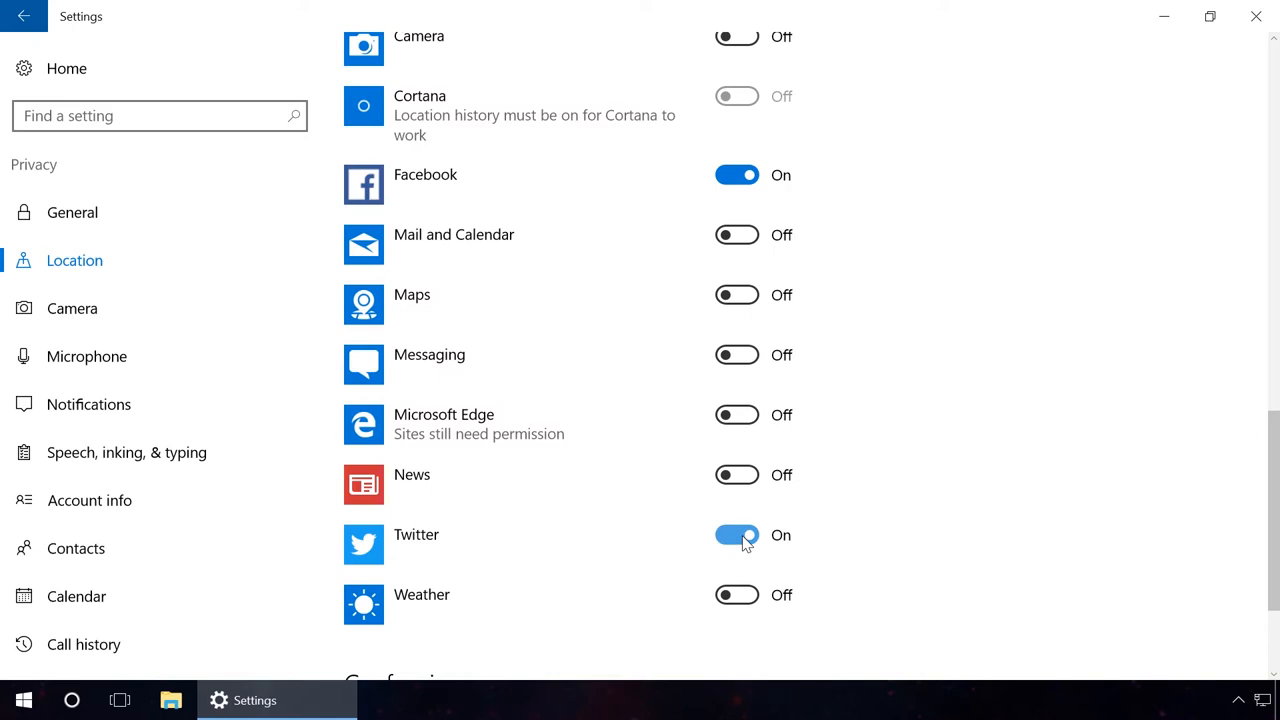
pyautogui.click(72, 308)
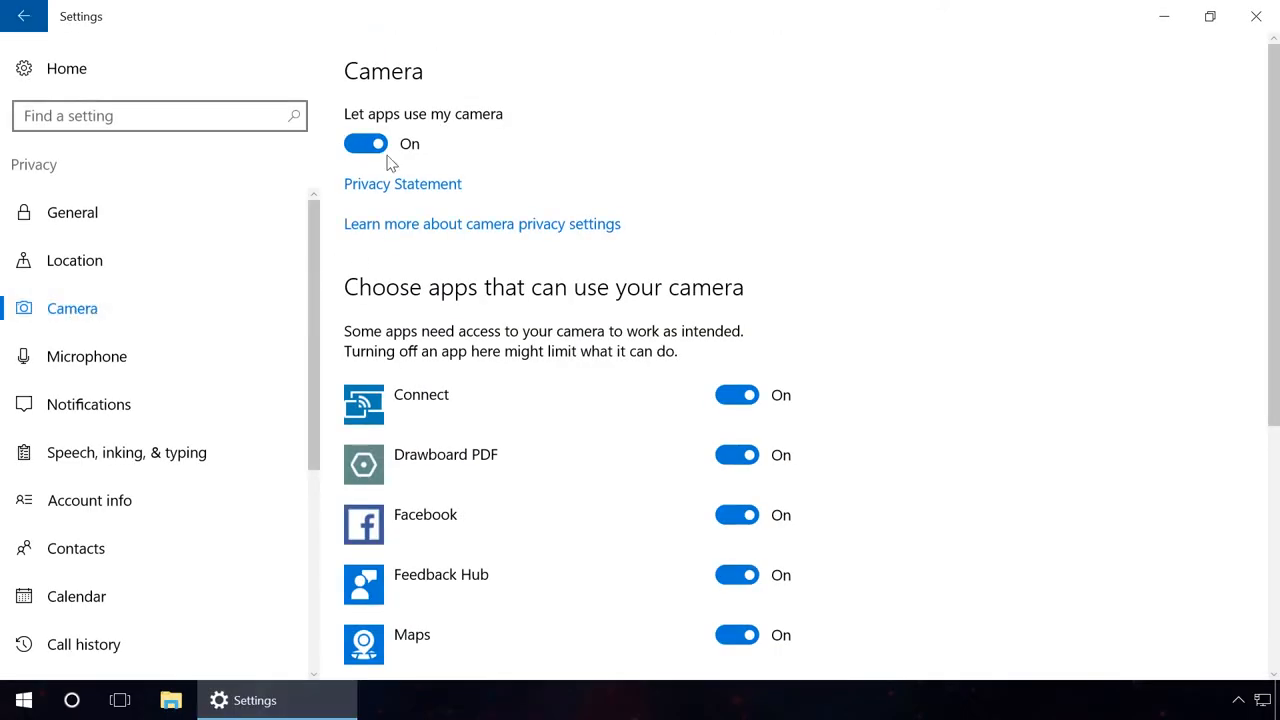
# Block camera access for Connect and Drawboard PDF.
pyautogui.click(366, 144)
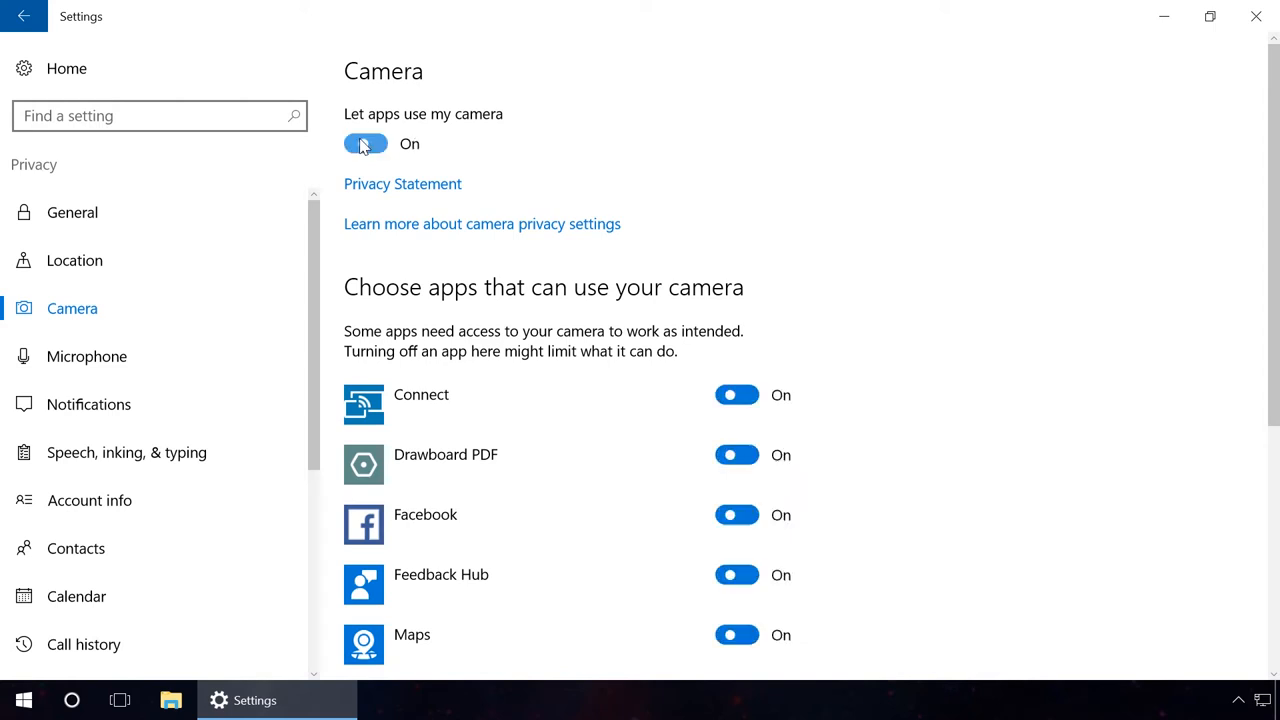
pyautogui.click(736, 394)
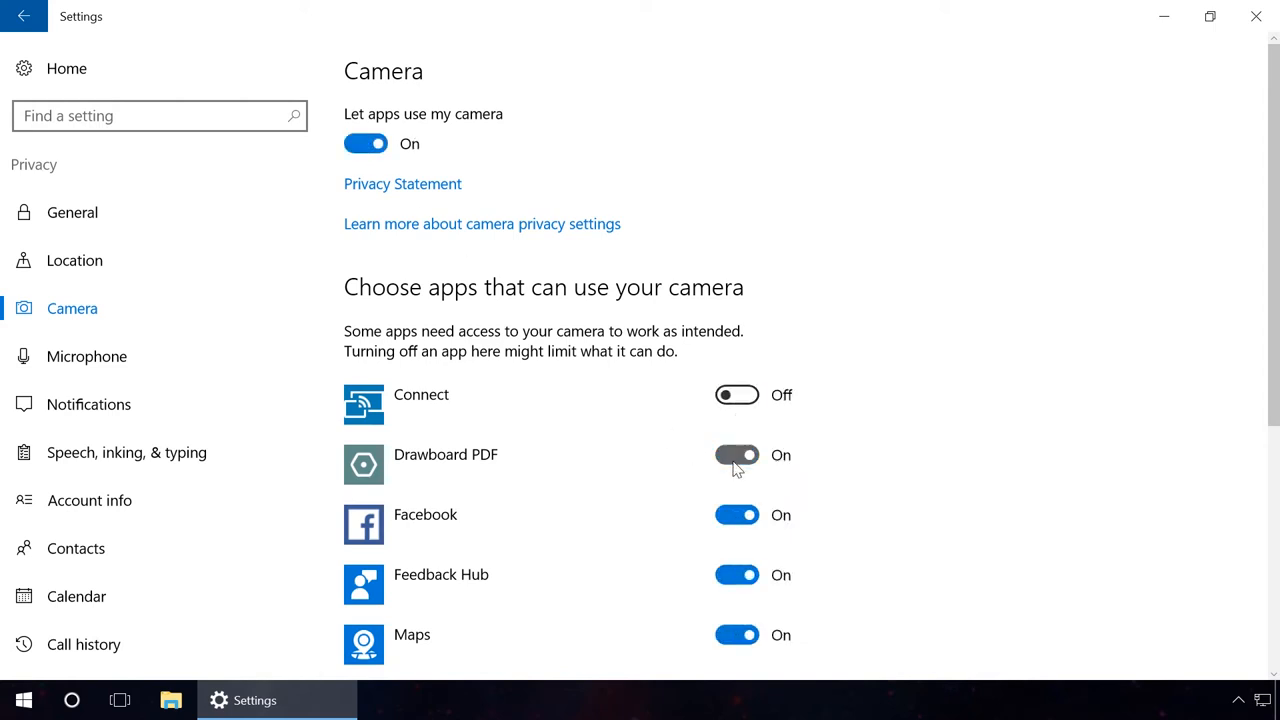
pyautogui.click(736, 454)
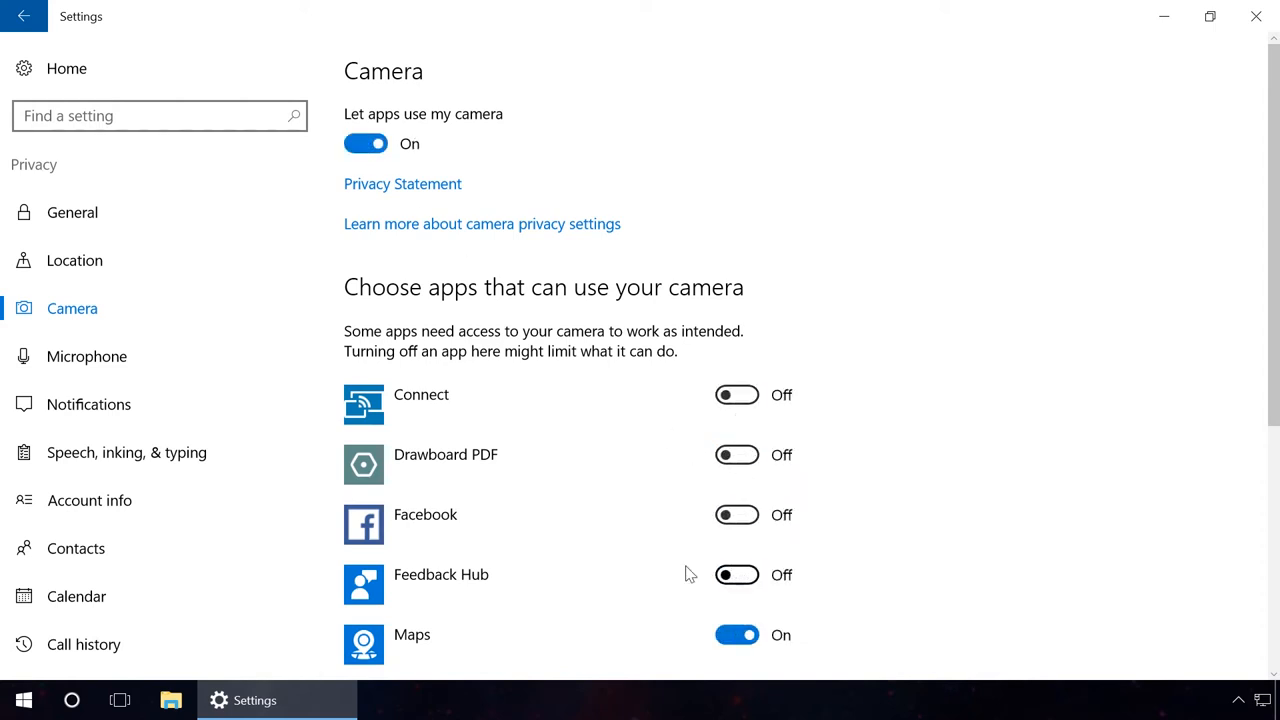
# Pass through Microphone privacy and bring up Account info privacy.
pyautogui.click(88, 356)
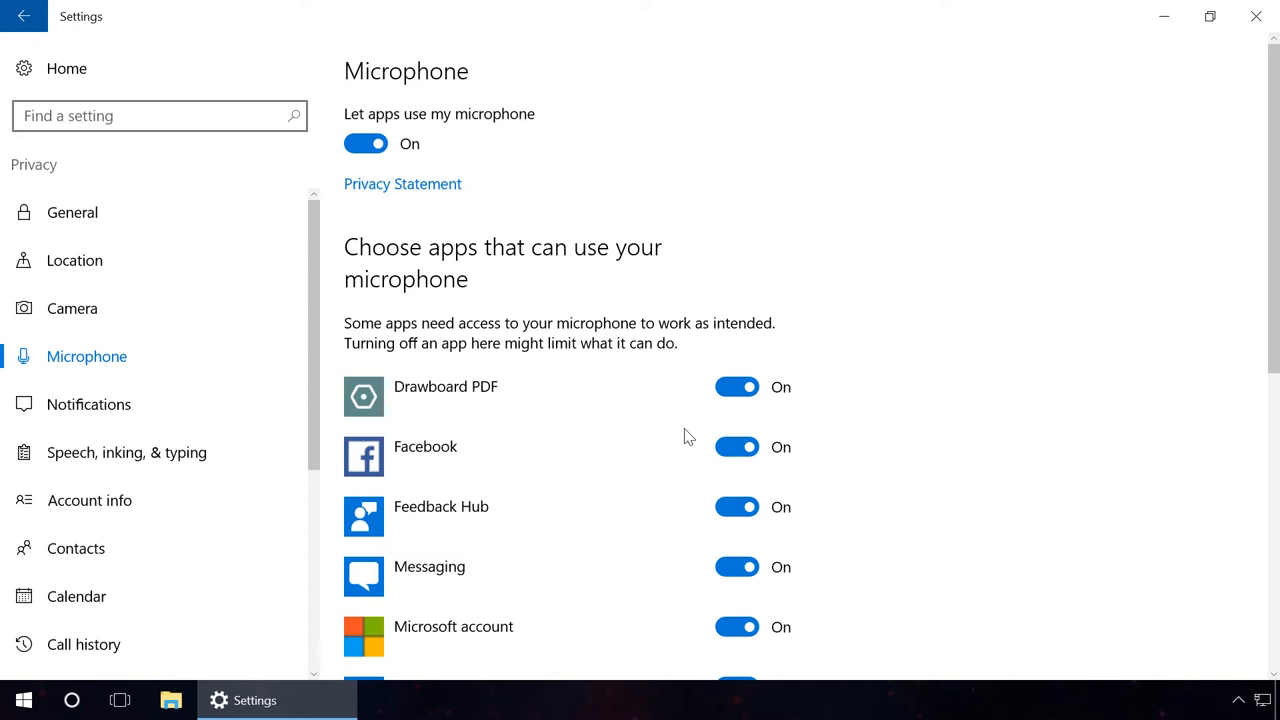
pyautogui.click(736, 568)
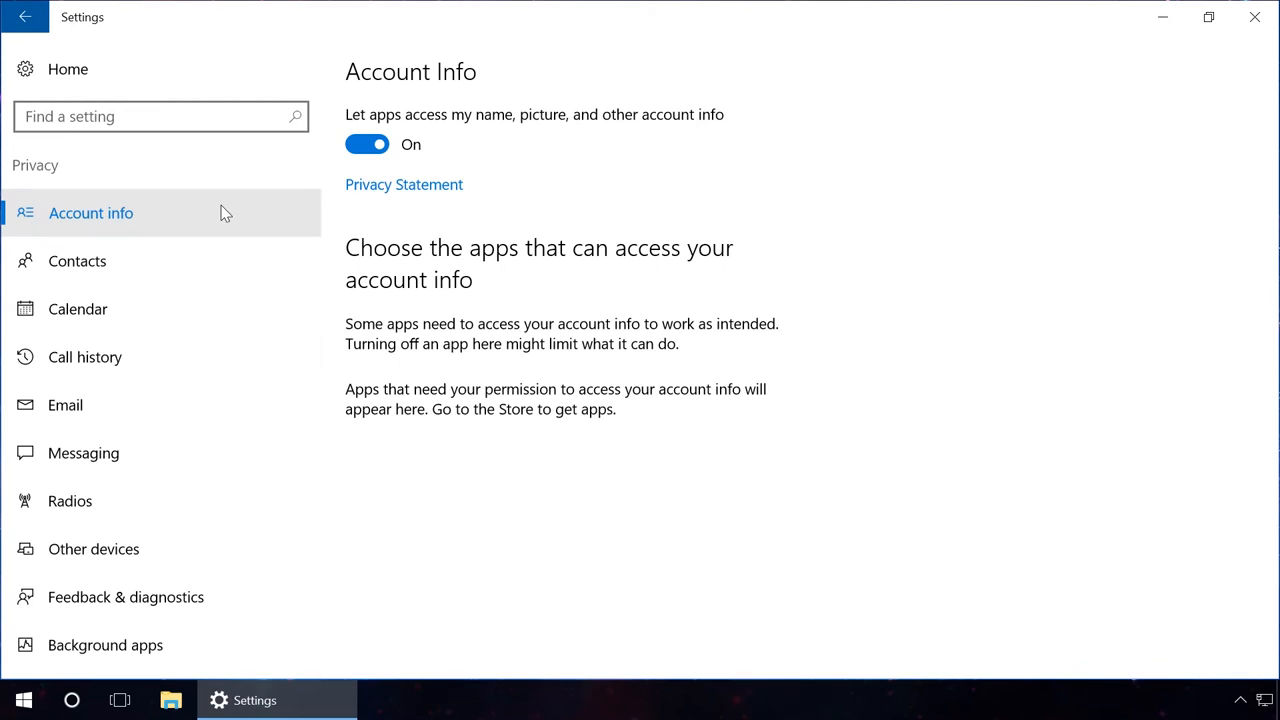
# Turn off app access to account info, contacts and the calendar, passing call history.
pyautogui.click(368, 144)
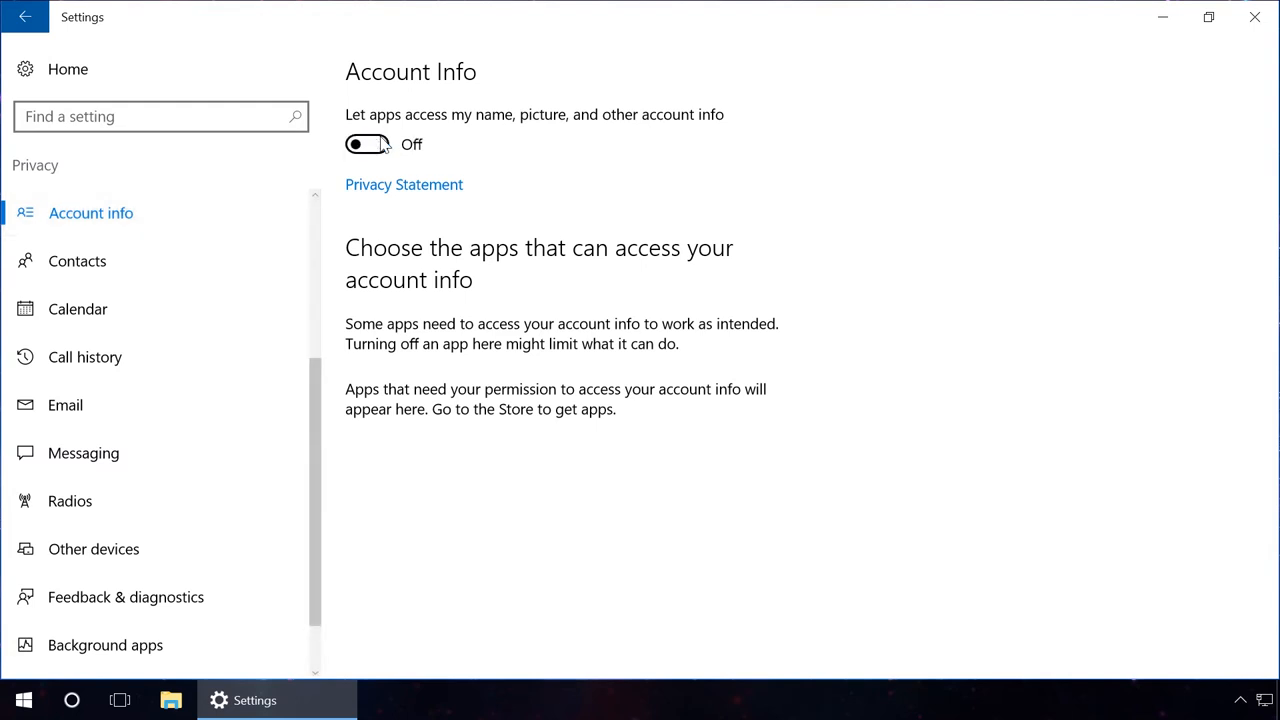
pyautogui.click(76, 260)
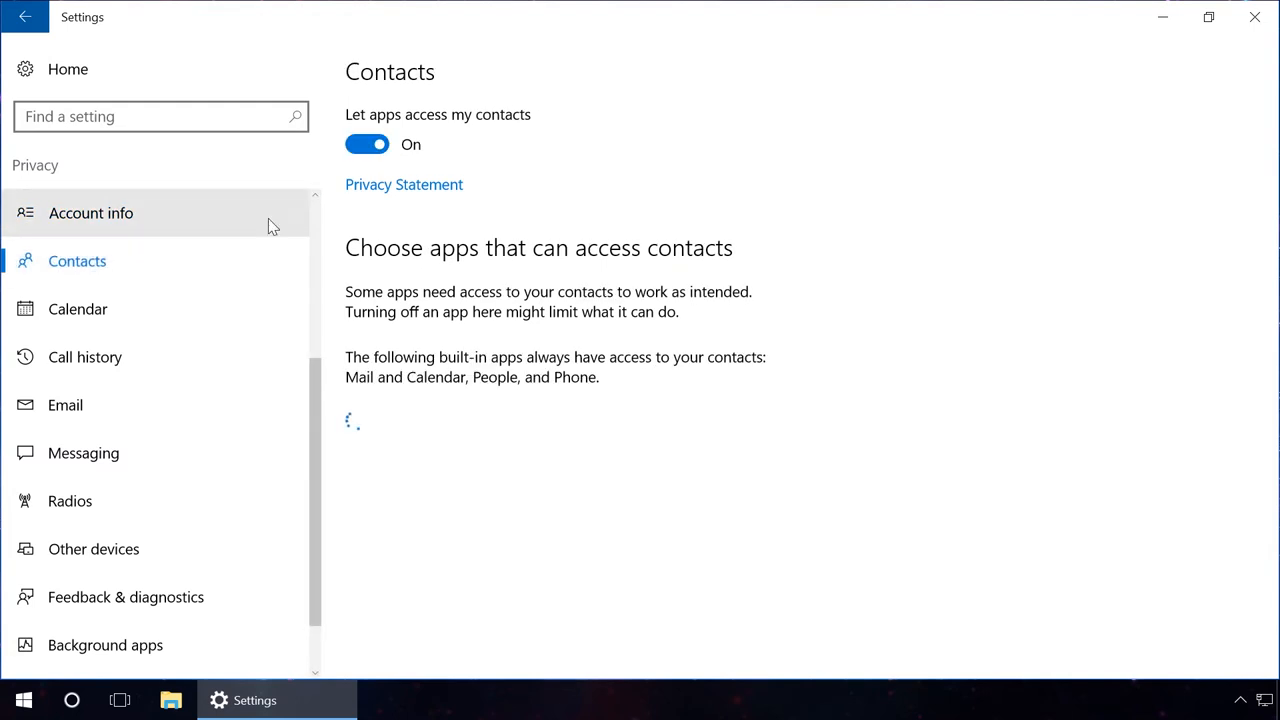
pyautogui.click(368, 144)
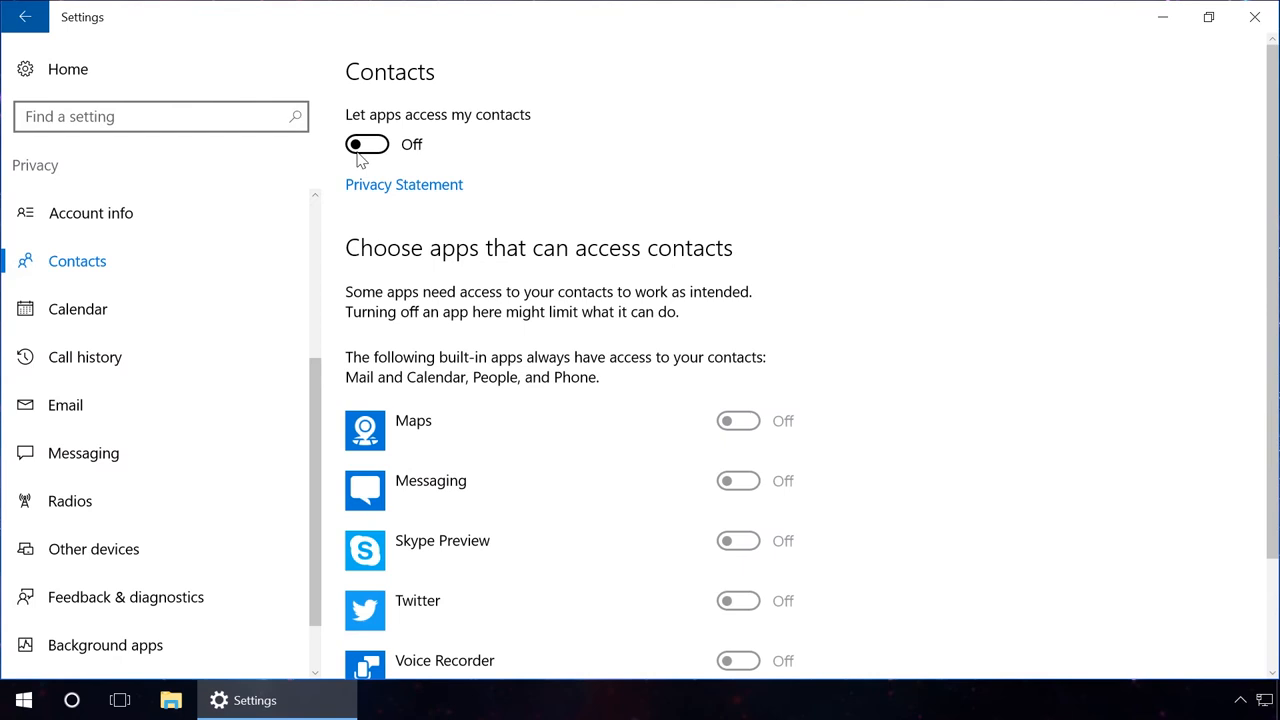
pyautogui.click(78, 308)
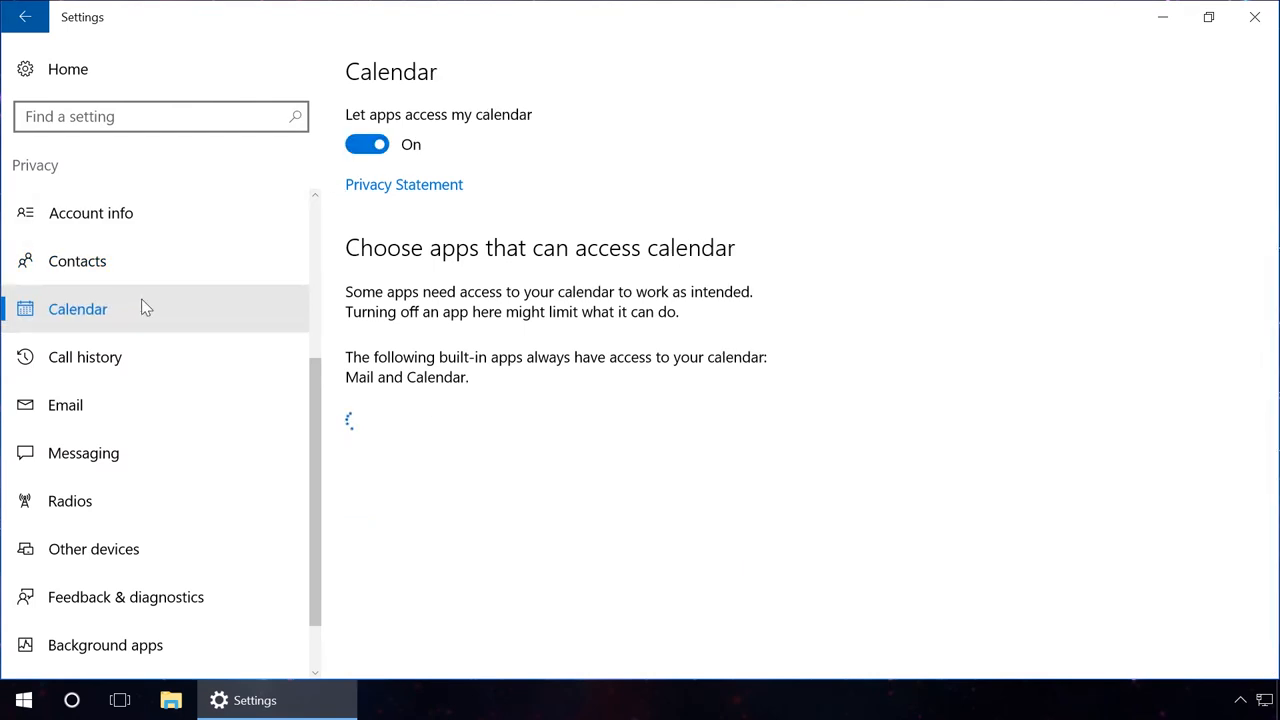
pyautogui.click(368, 144)
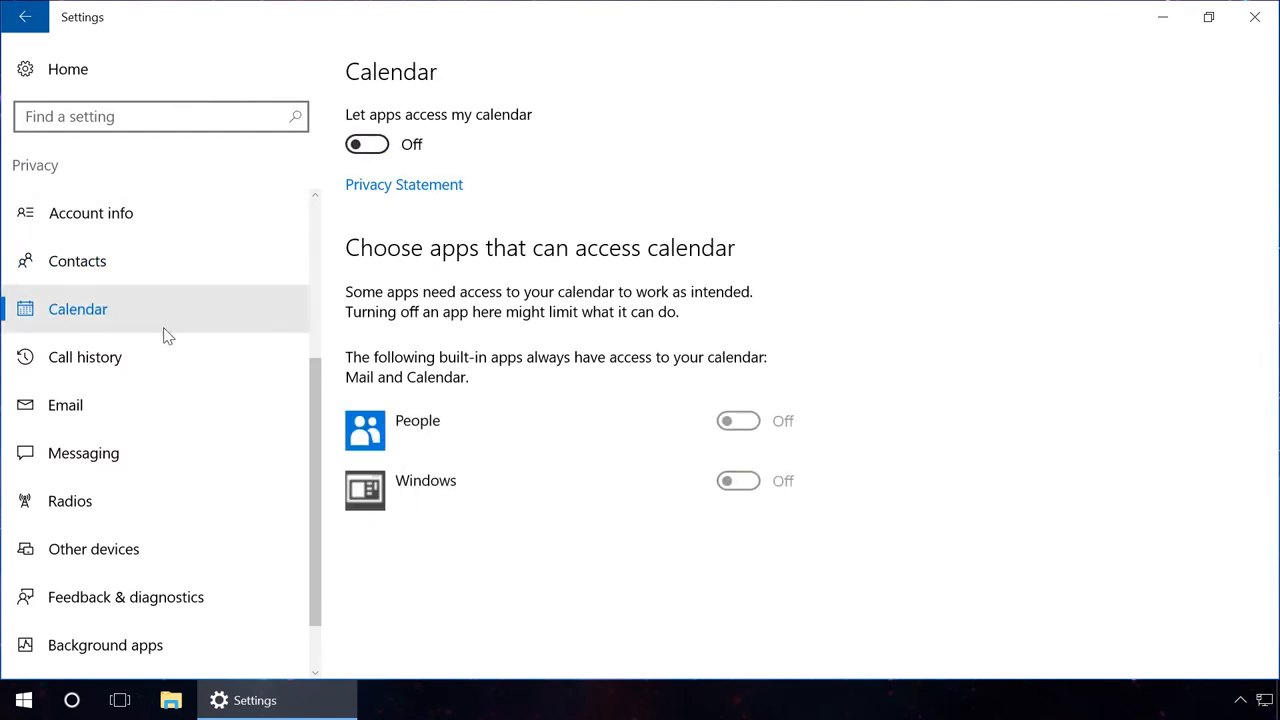
pyautogui.click(84, 356)
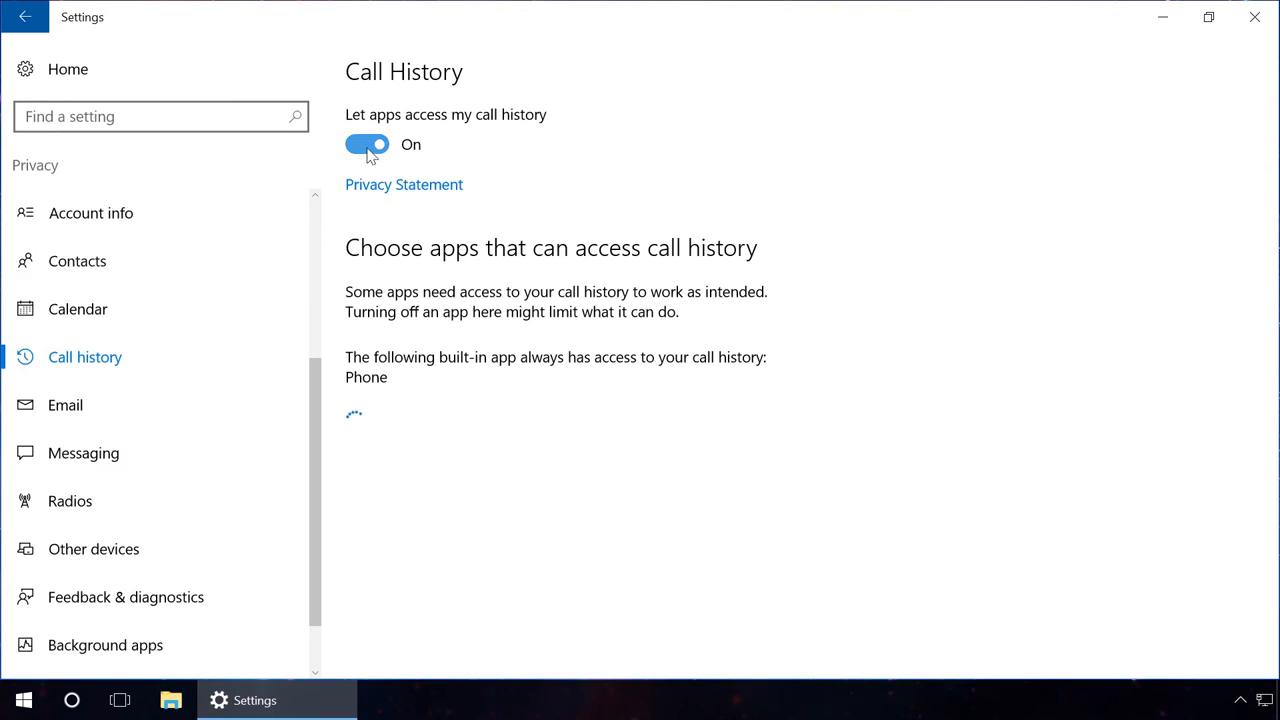
# Turn off app access to email and messaging.
pyautogui.click(64, 404)
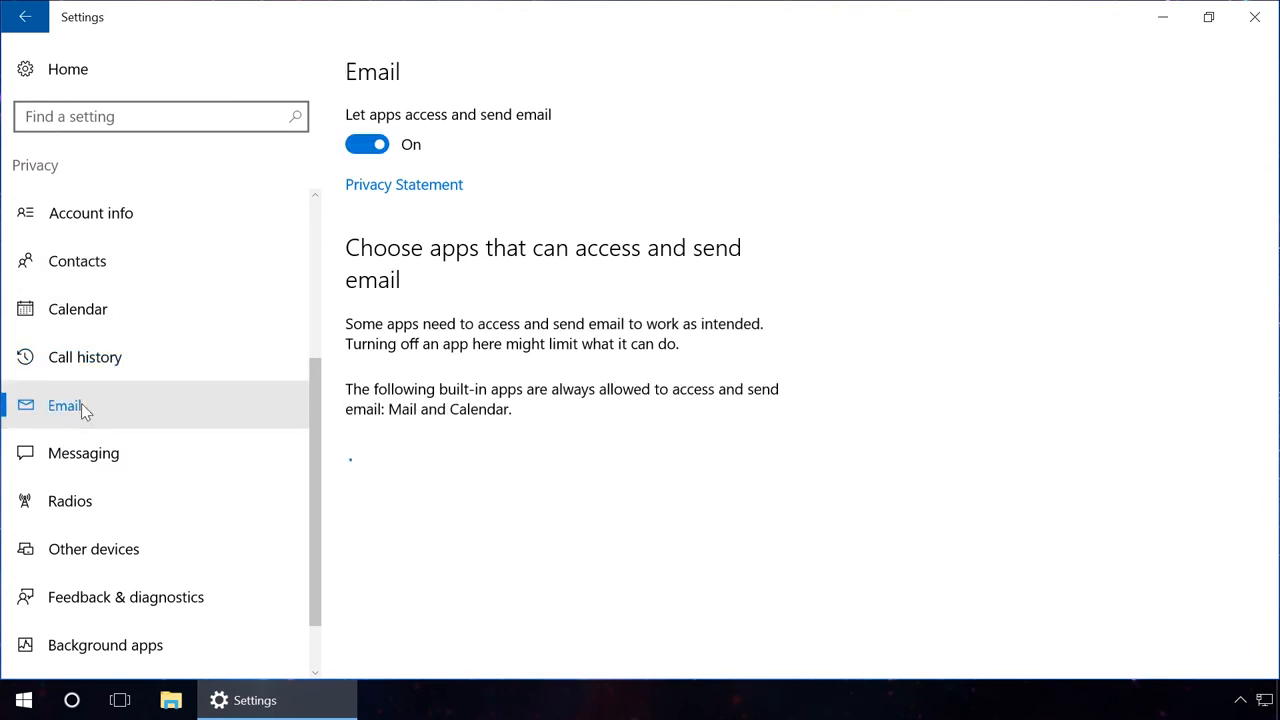
pyautogui.click(368, 144)
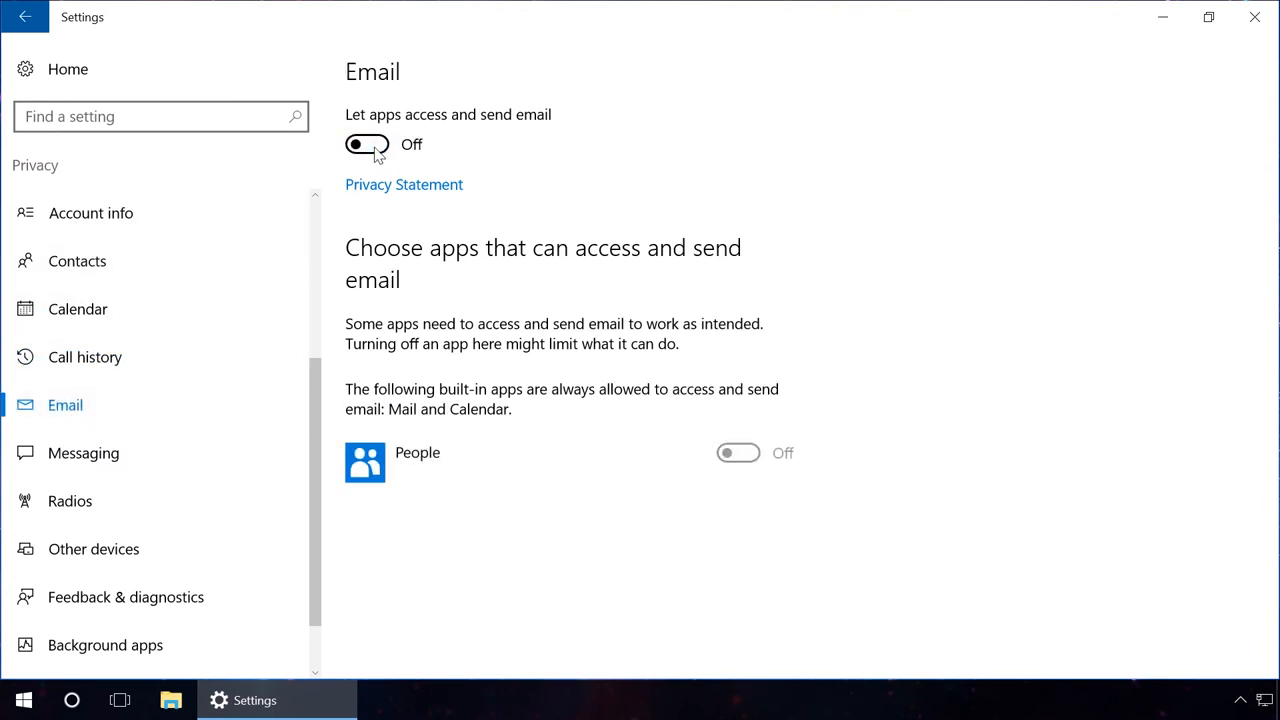
pyautogui.click(84, 452)
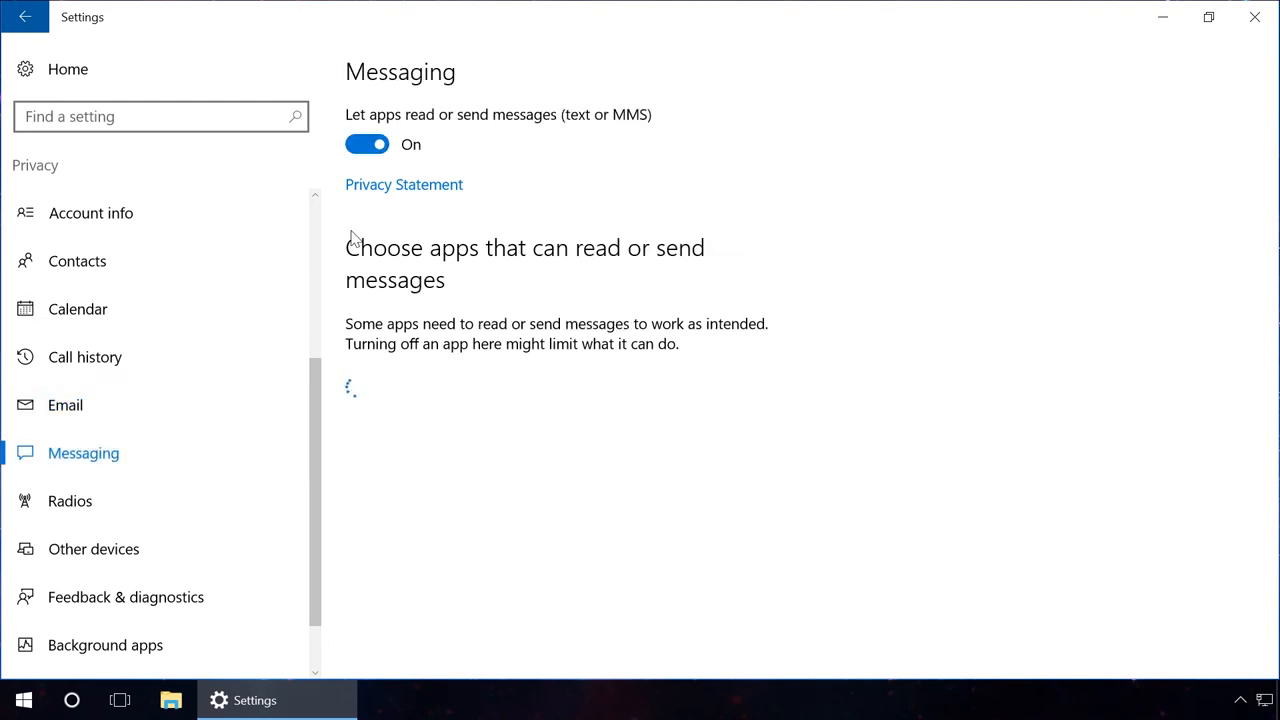
pyautogui.click(368, 144)
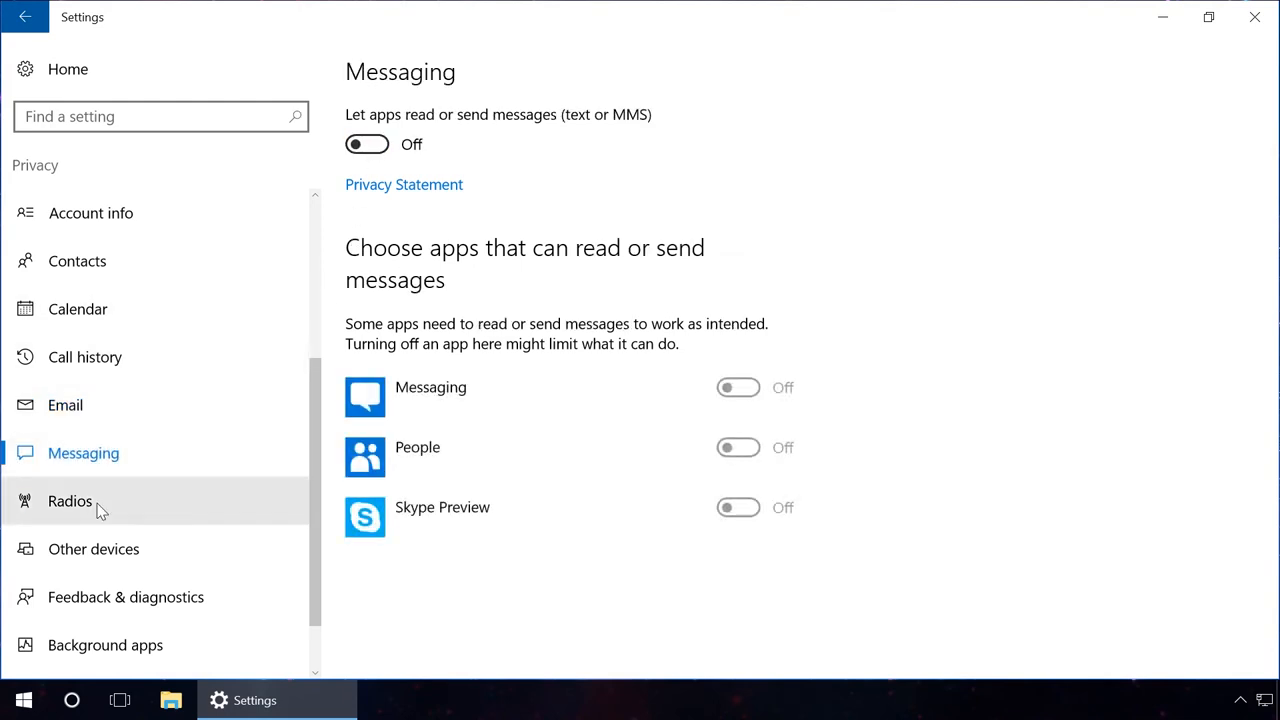
# Stop apps controlling radios and turn off syncing with unpaired wireless devices.
pyautogui.click(70, 500)
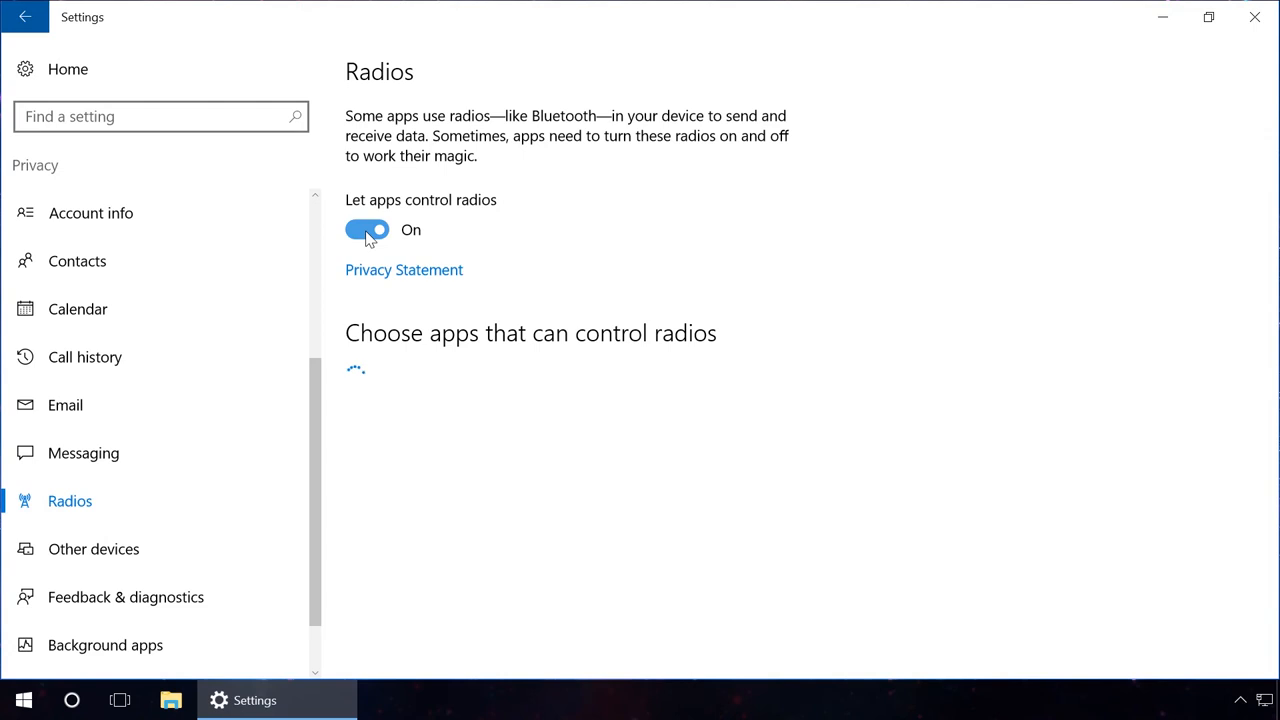
pyautogui.click(368, 228)
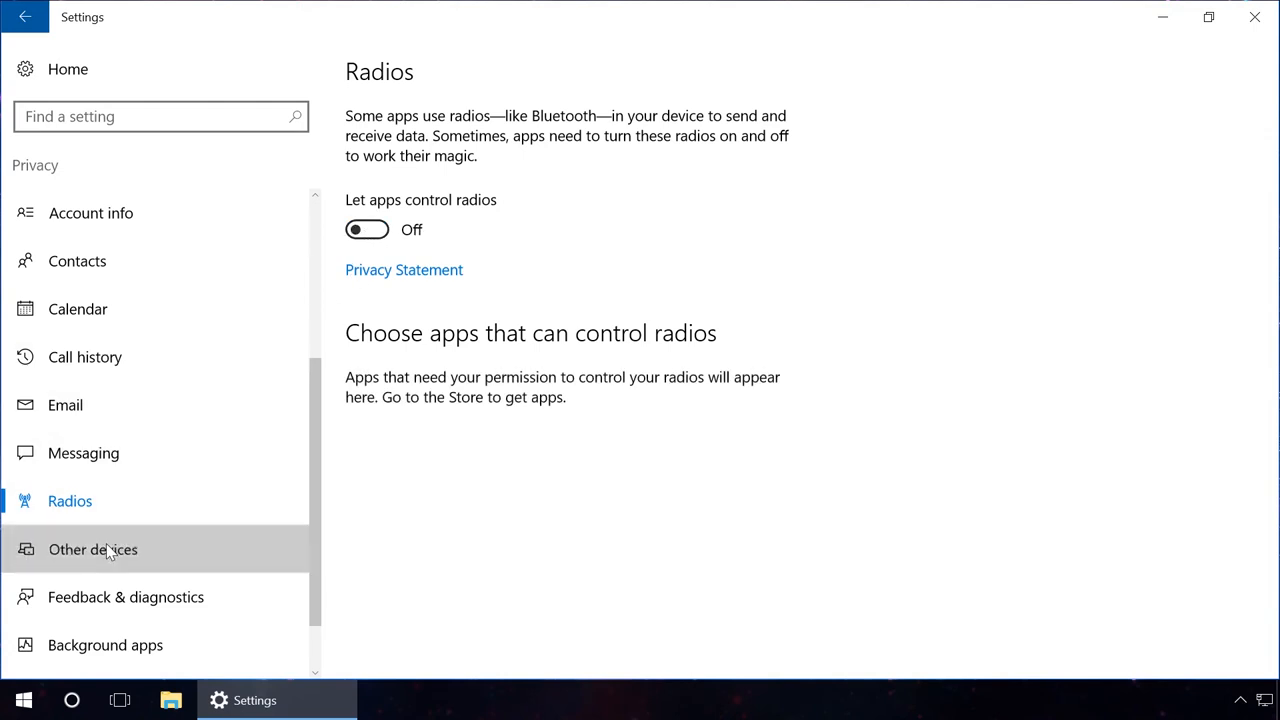
pyautogui.click(92, 548)
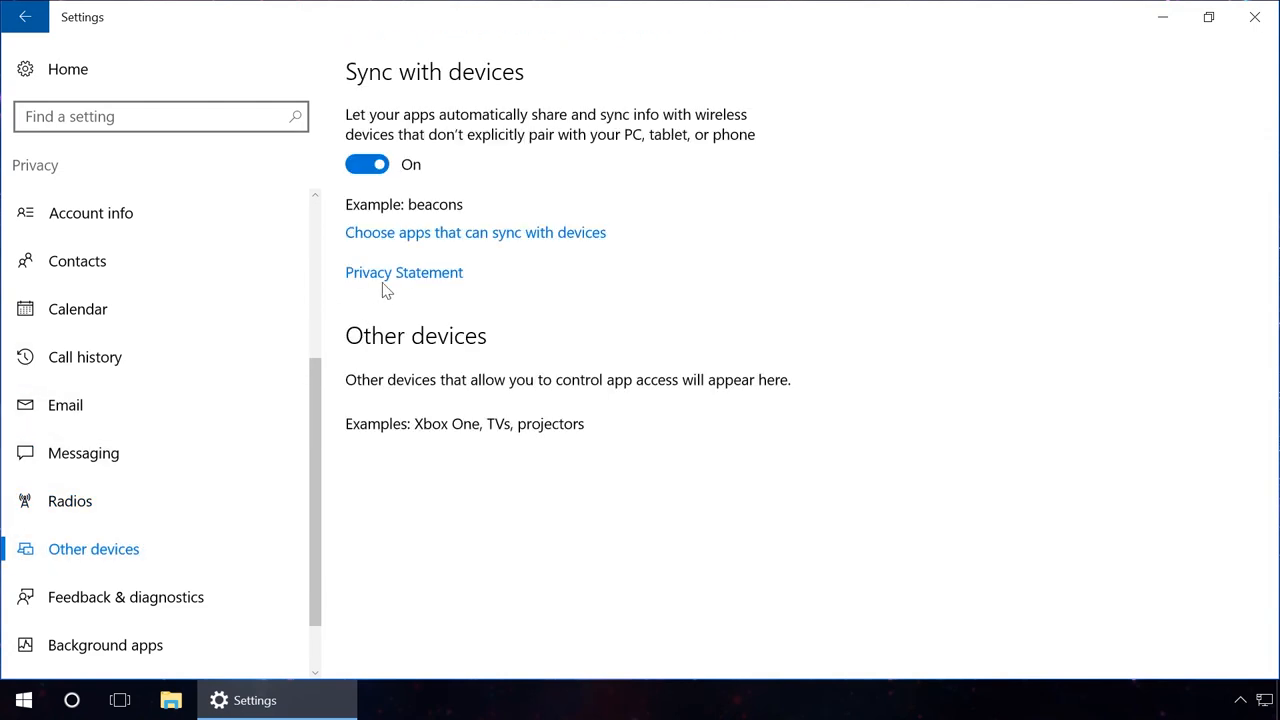
pyautogui.click(368, 164)
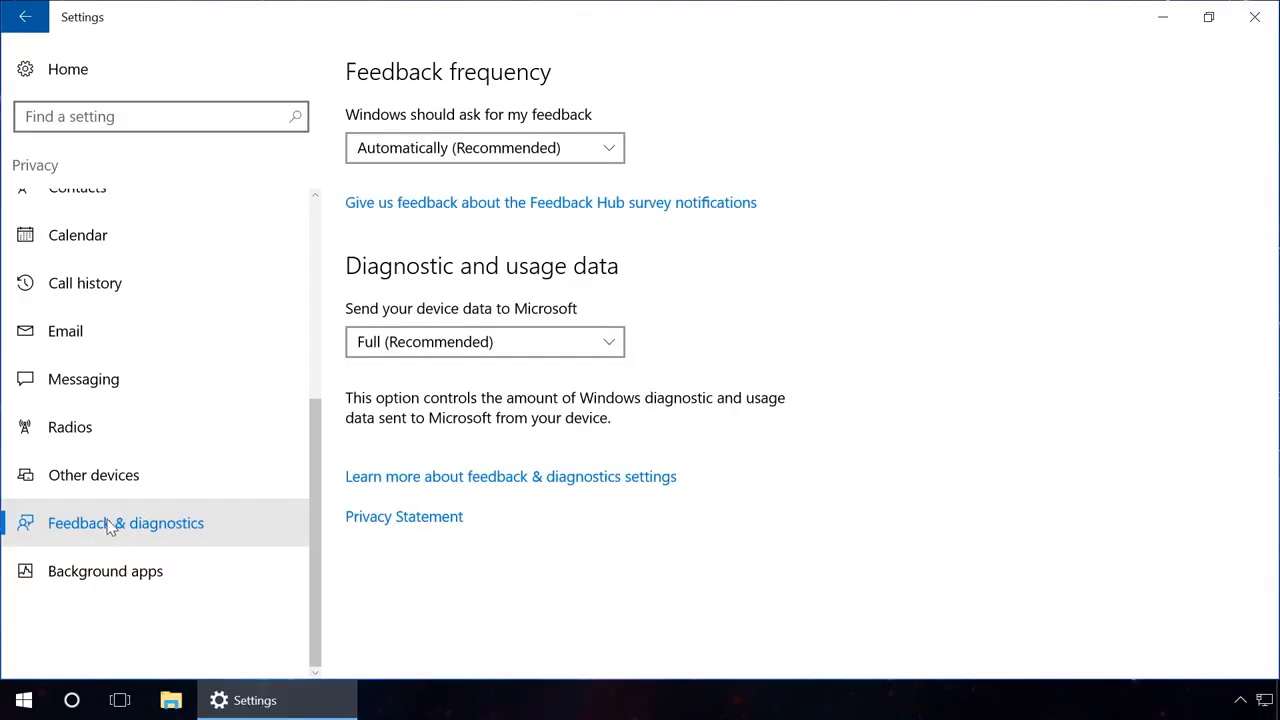
# Set feedback frequency to Never and diagnostic data to Basic.
pyautogui.click(484, 148)
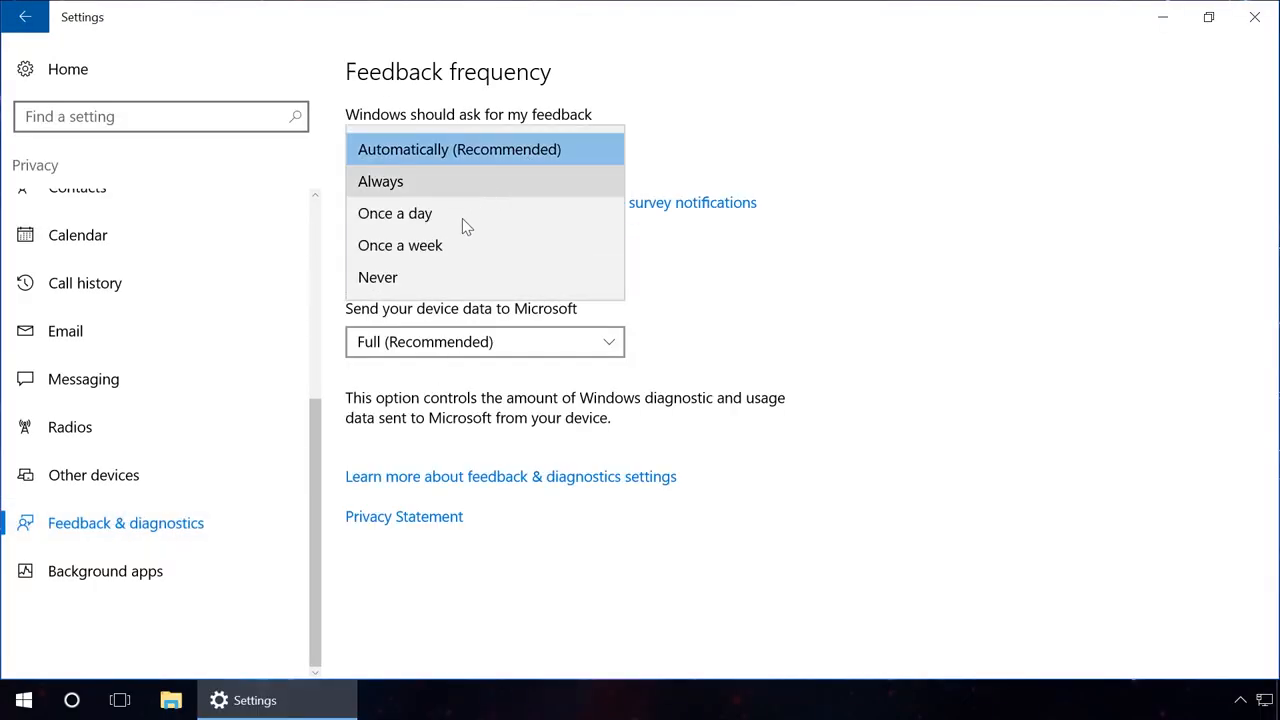
pyautogui.click(378, 276)
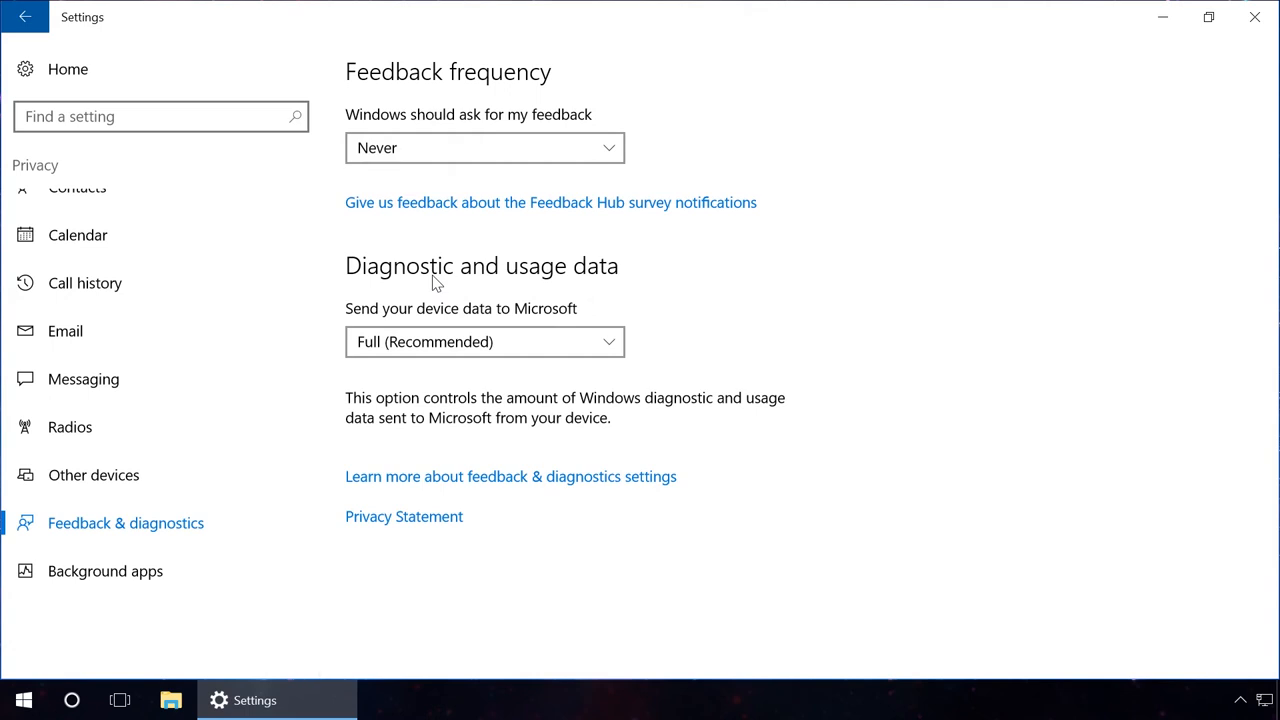
pyautogui.moveTo(462, 276)
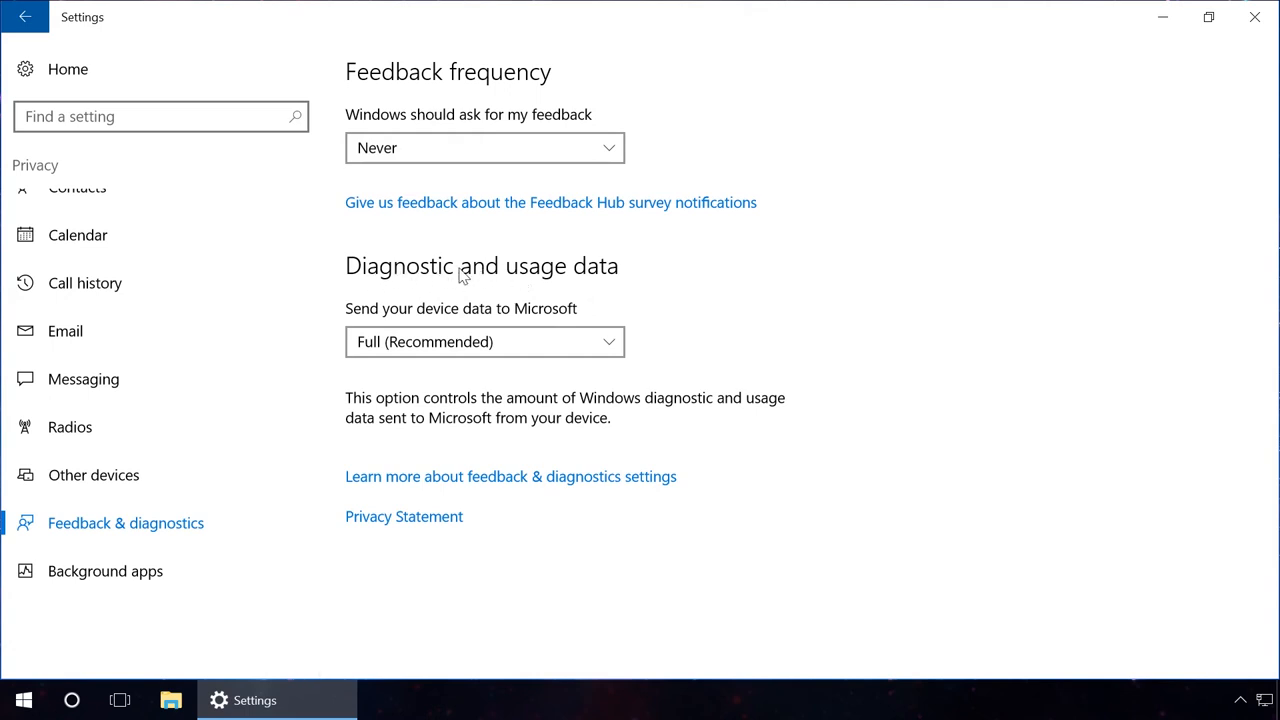
pyautogui.click(484, 340)
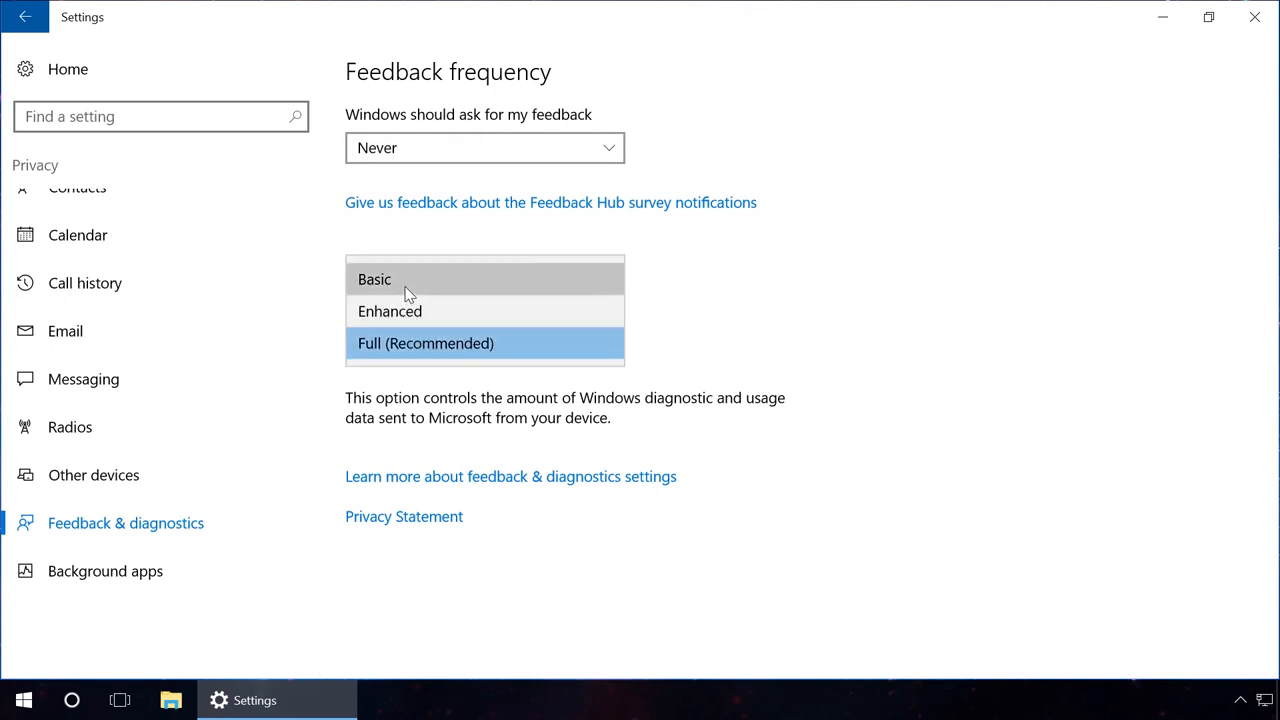
pyautogui.click(104, 570)
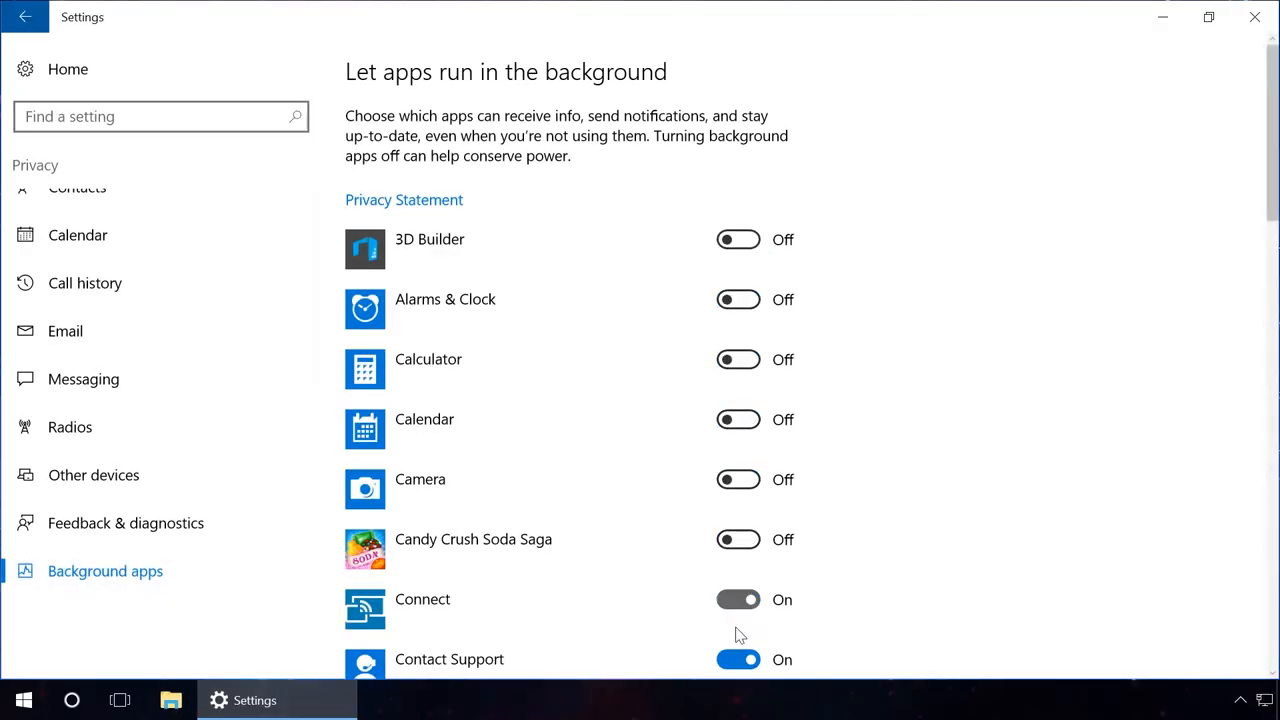
# Scroll down through the Background apps list while switching apps off.
pyautogui.scroll(-3)
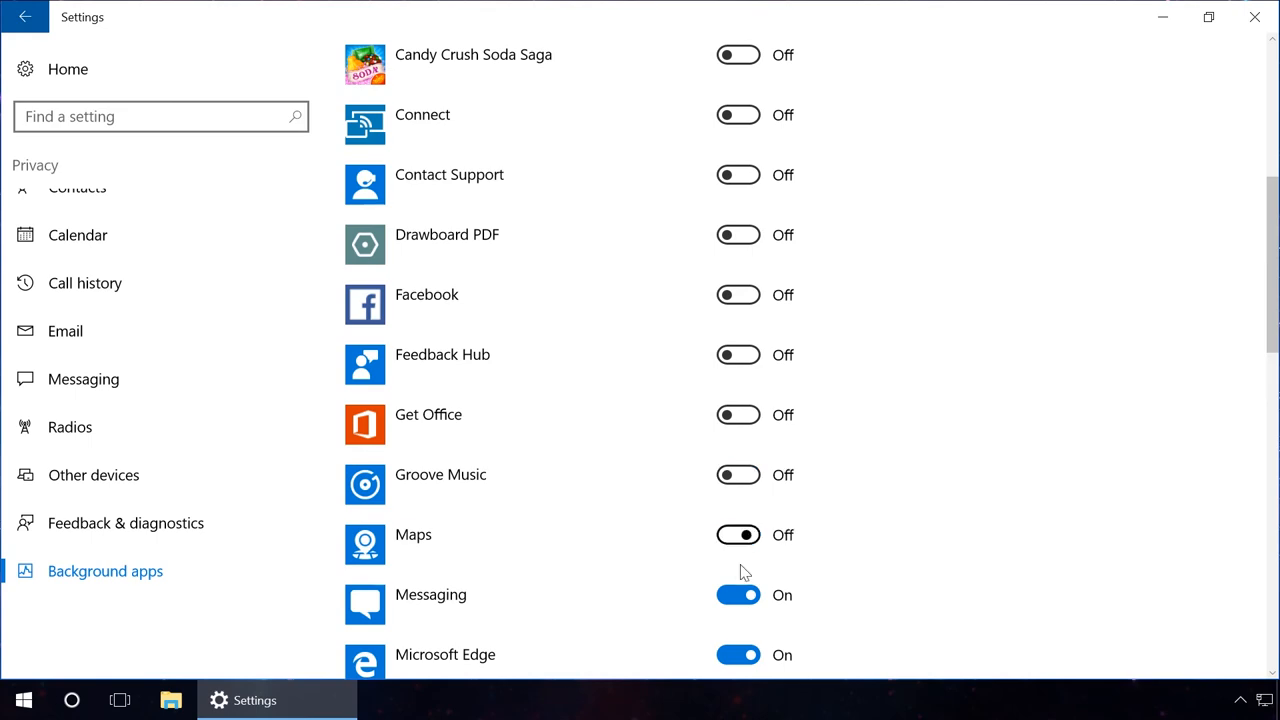
pyautogui.scroll(-3)
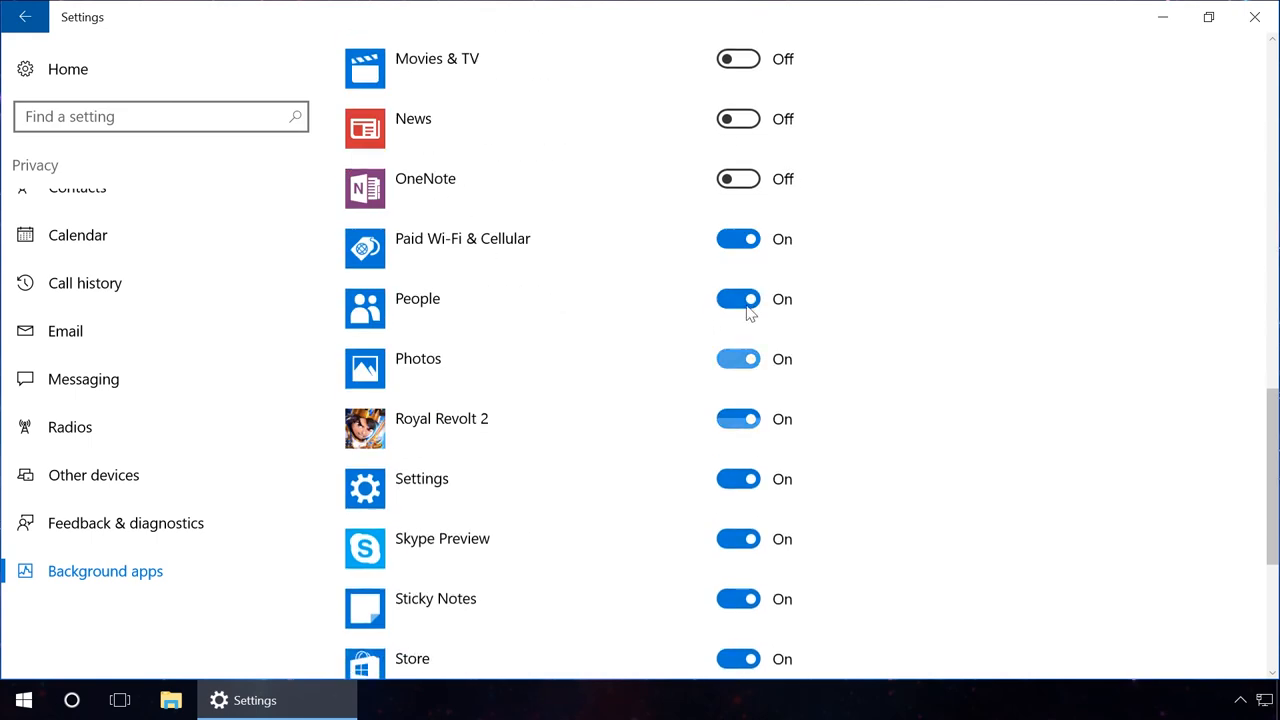
pyautogui.scroll(-3)
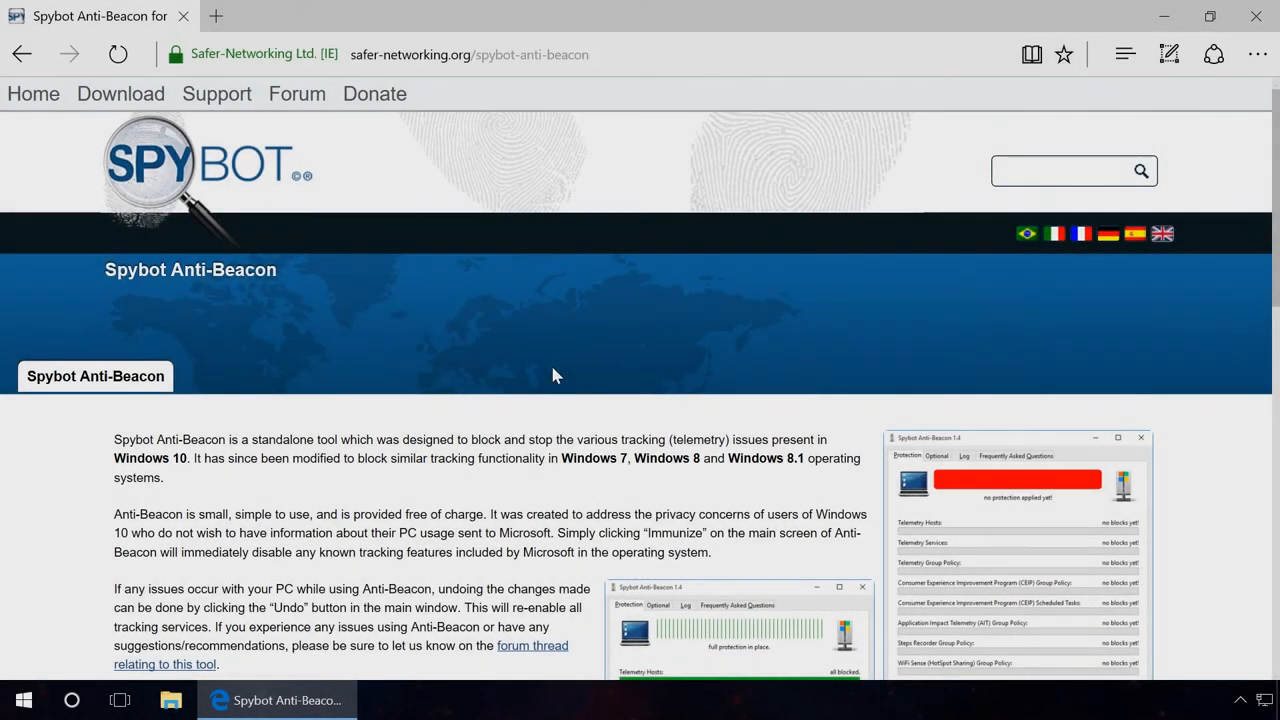
# Scroll through the Spybot Anti-Beacon page on safer-networking.org in Edge.
pyautogui.scroll(-3)
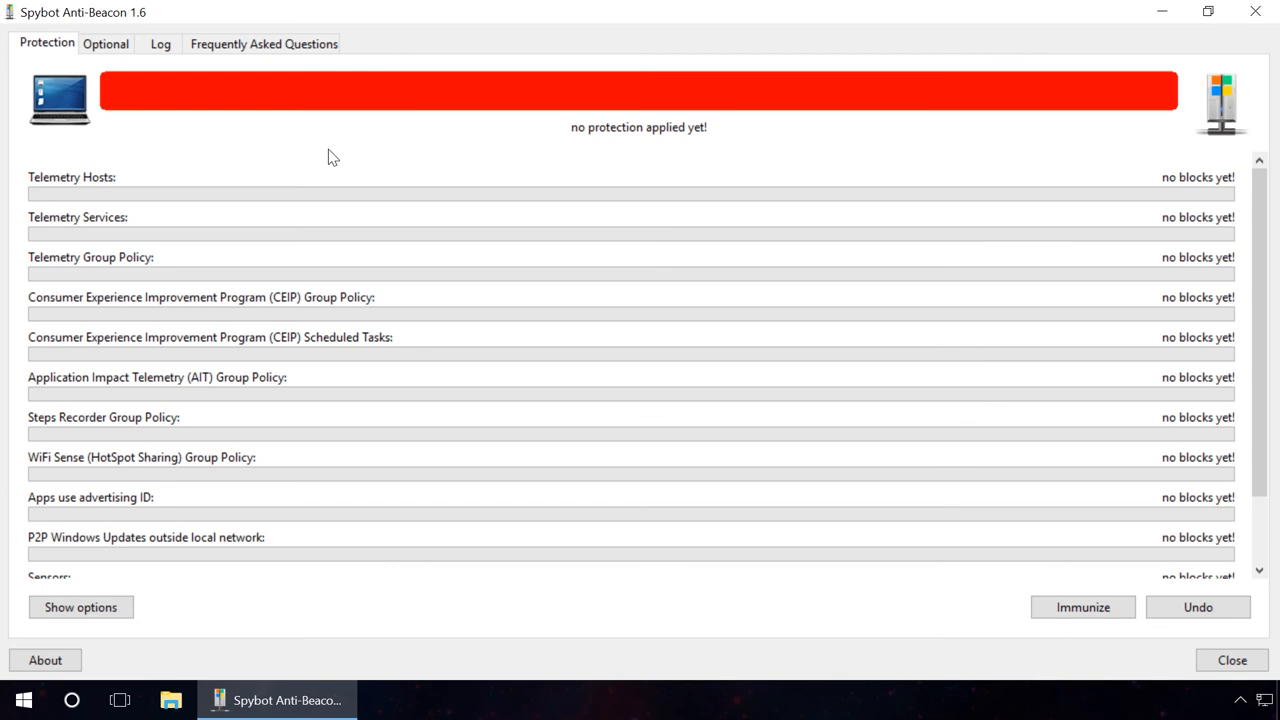
pyautogui.moveTo(22, 48)
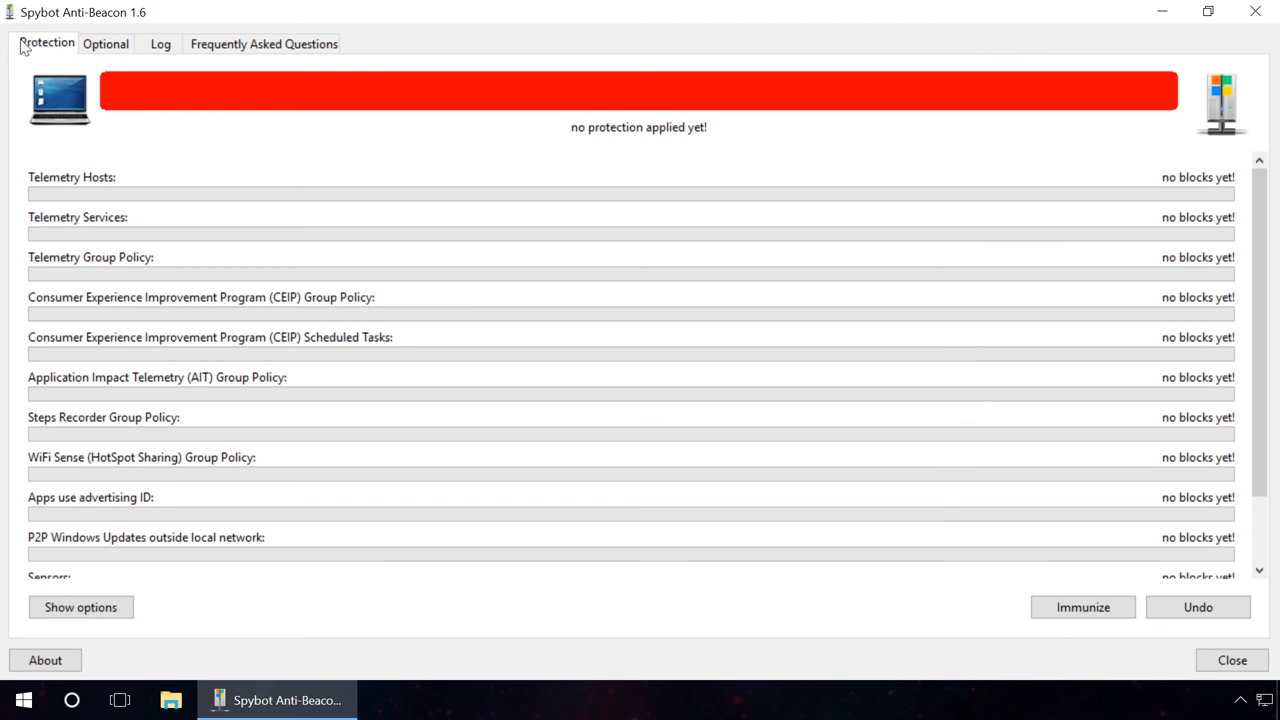
pyautogui.moveTo(690, 124)
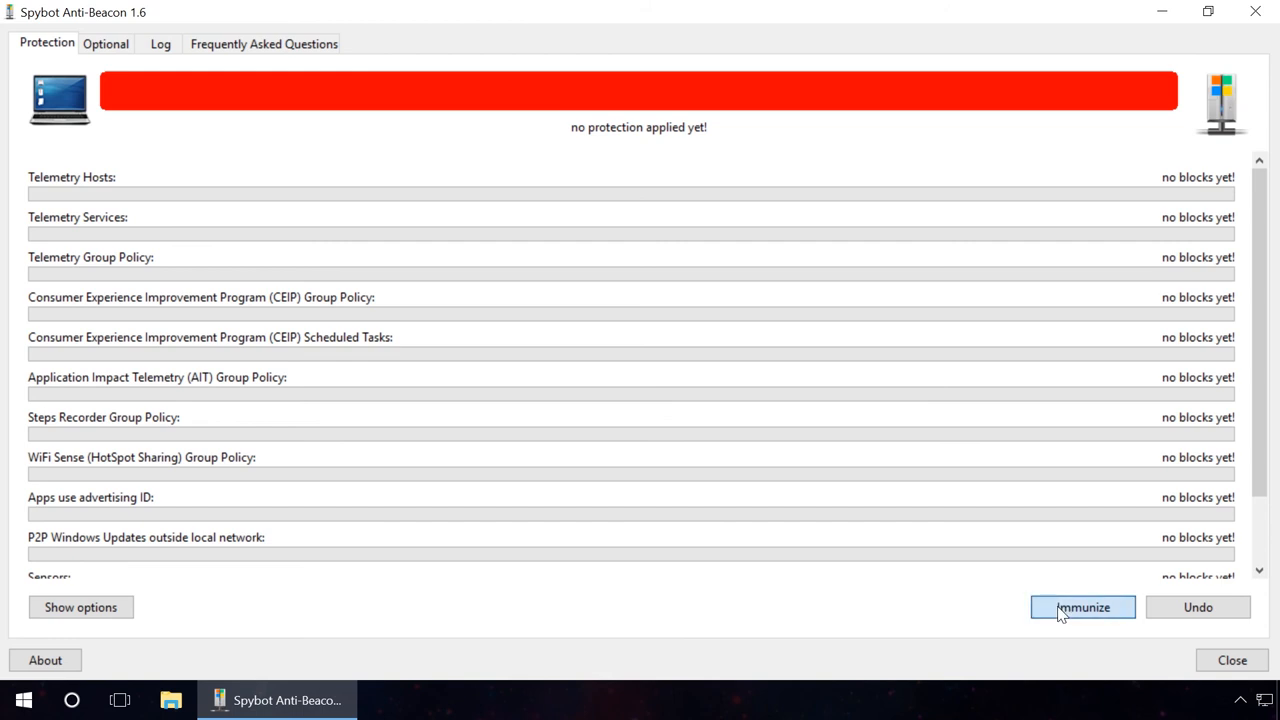
# Immunize so all telemetry categories read blocked, then move to the optional protections.
pyautogui.click(1082, 608)
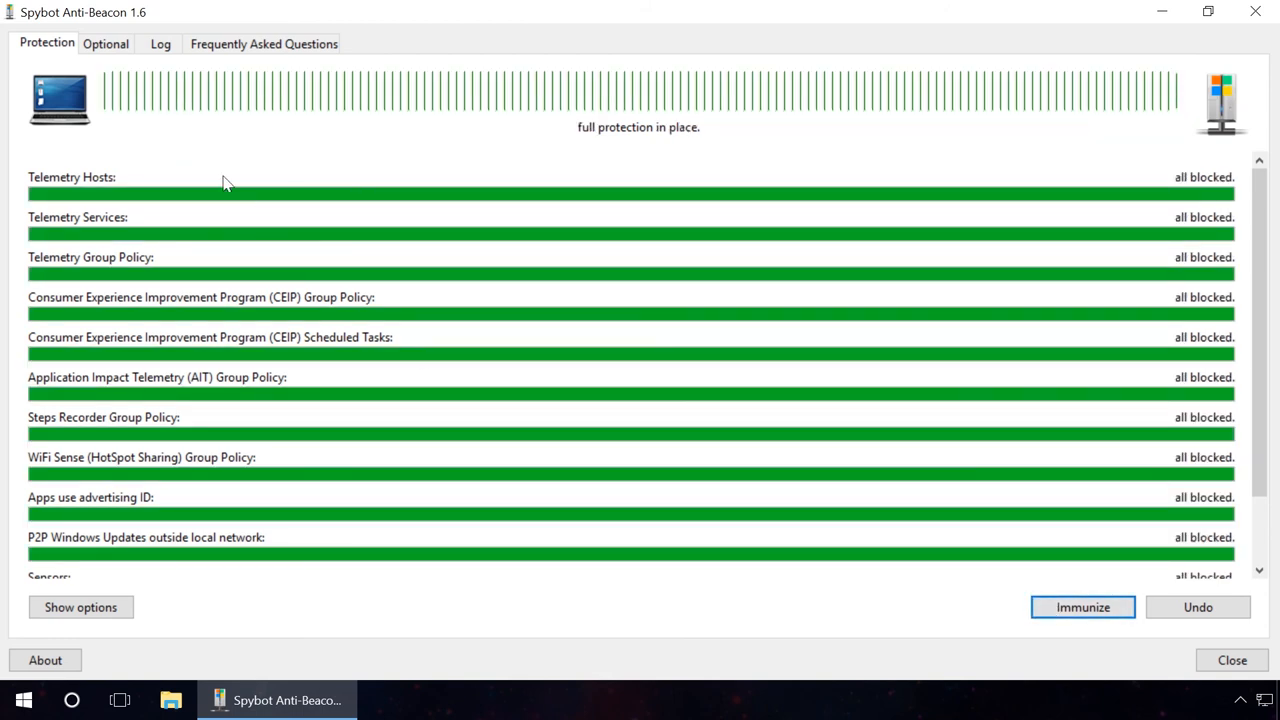
pyautogui.click(104, 44)
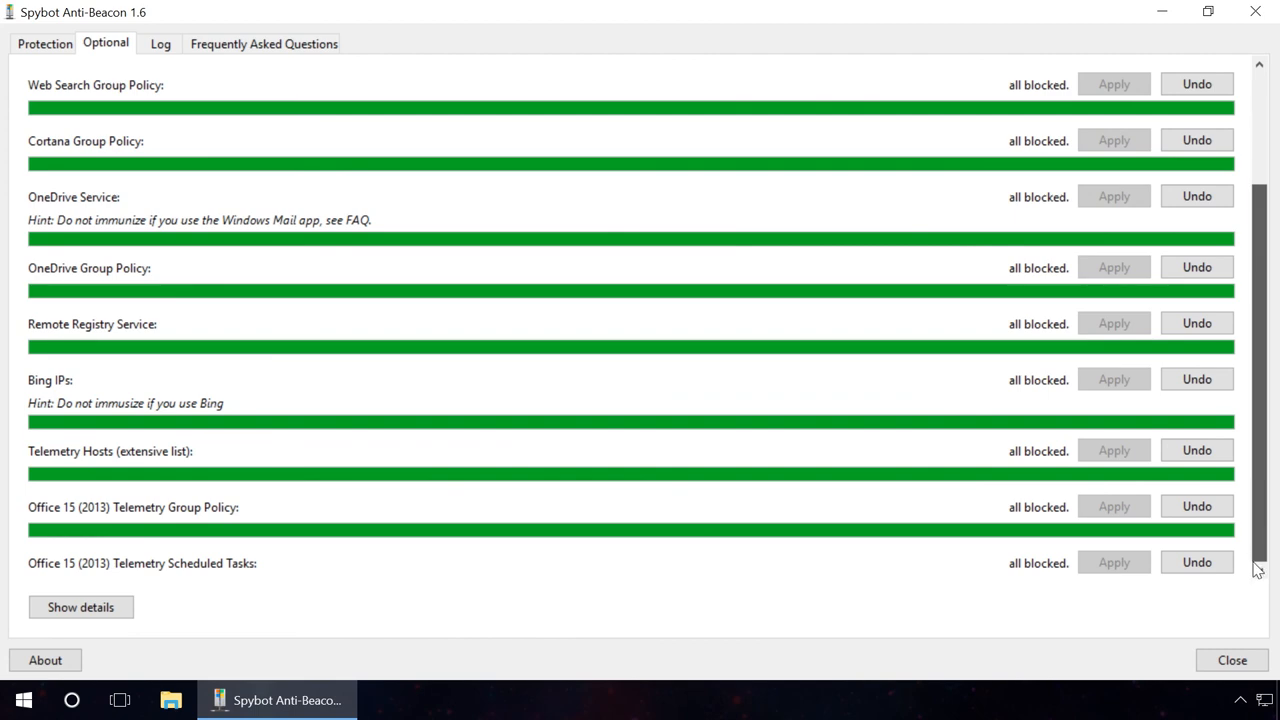
# Scroll the Optional list showing Cortana, OneDrive, Bing and Office telemetry blocked.
pyautogui.scroll(-3)
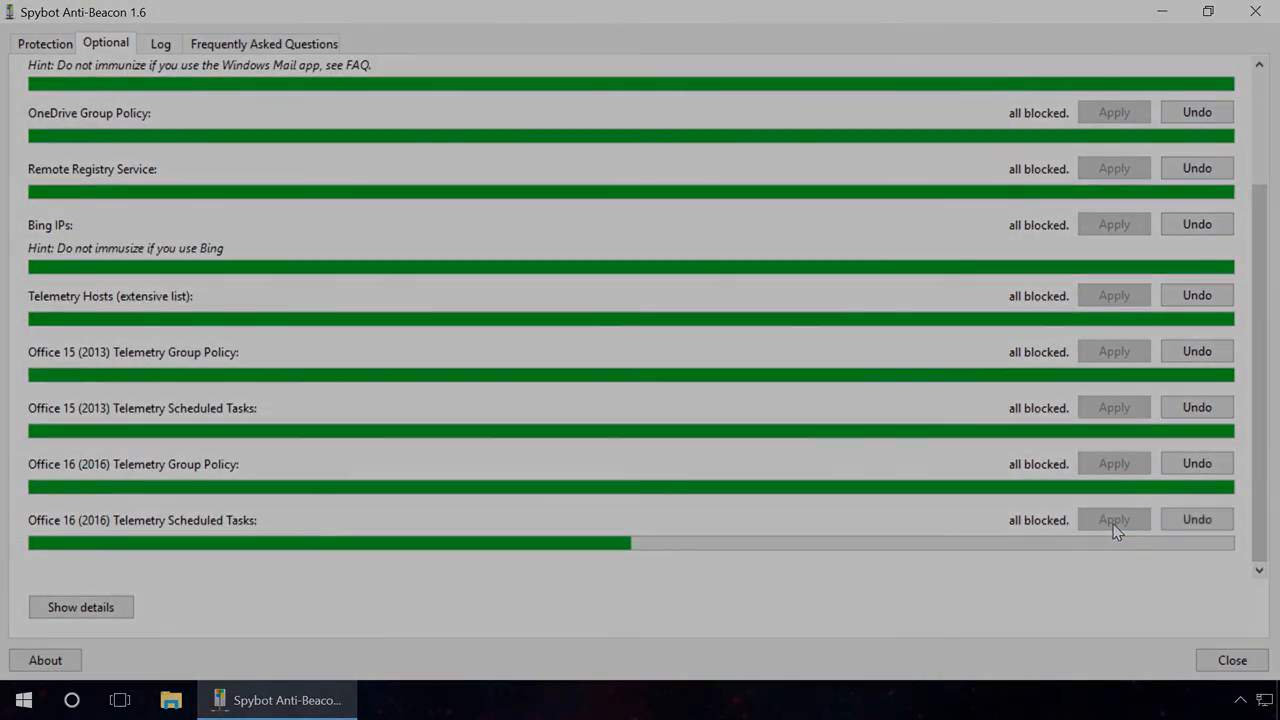